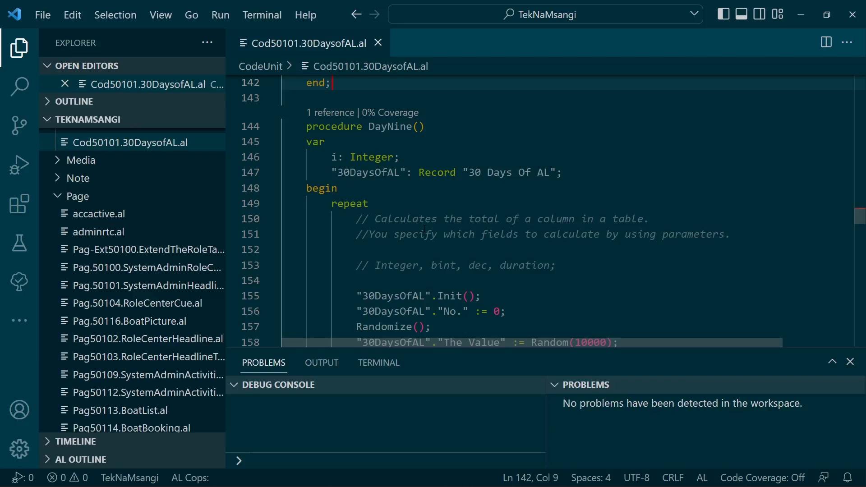
# Step: Edit the DayNine loop after the '// Integer, bint, dec, duration;' comment, extending CalcSums to sum The Value and No
pyautogui.click(438, 235)
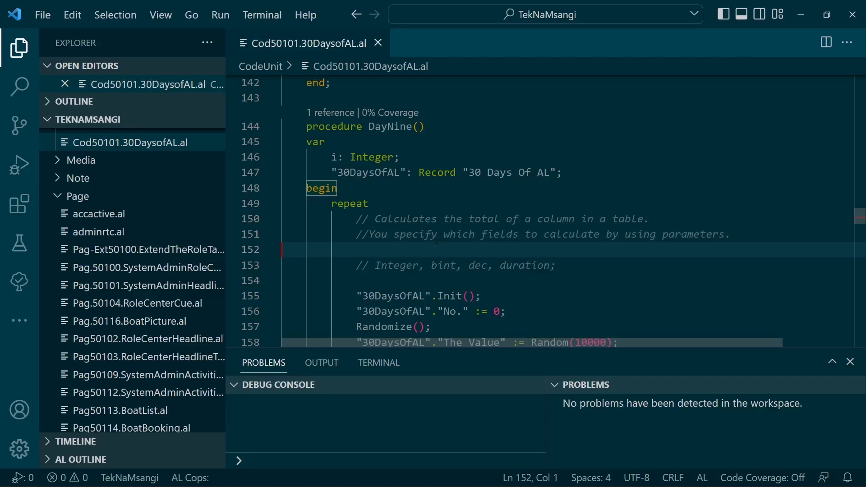
pyautogui.scroll(-3)
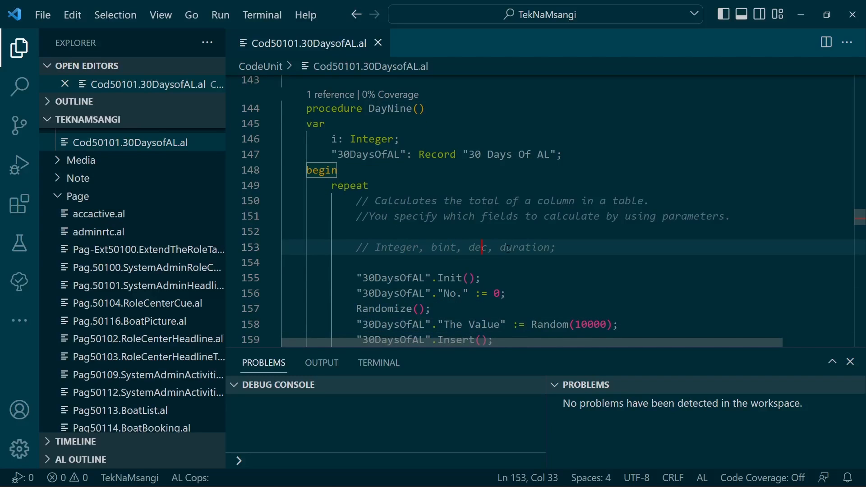
pyautogui.press('Enter')
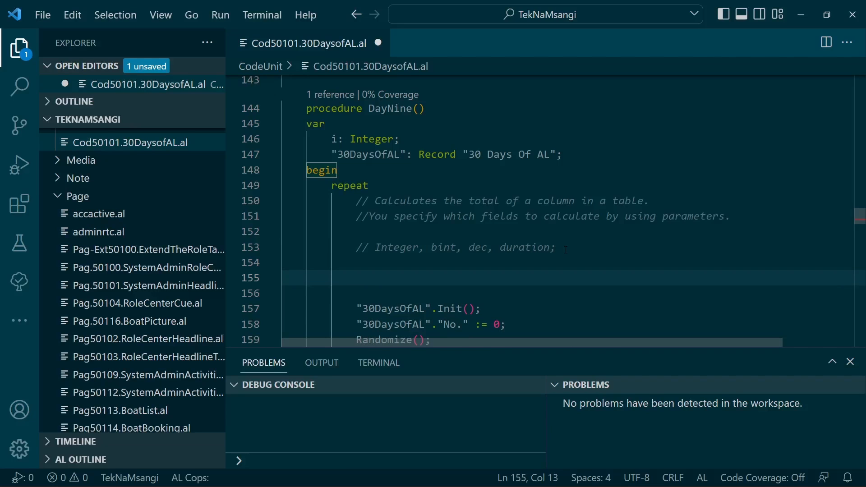
pyautogui.write('43')
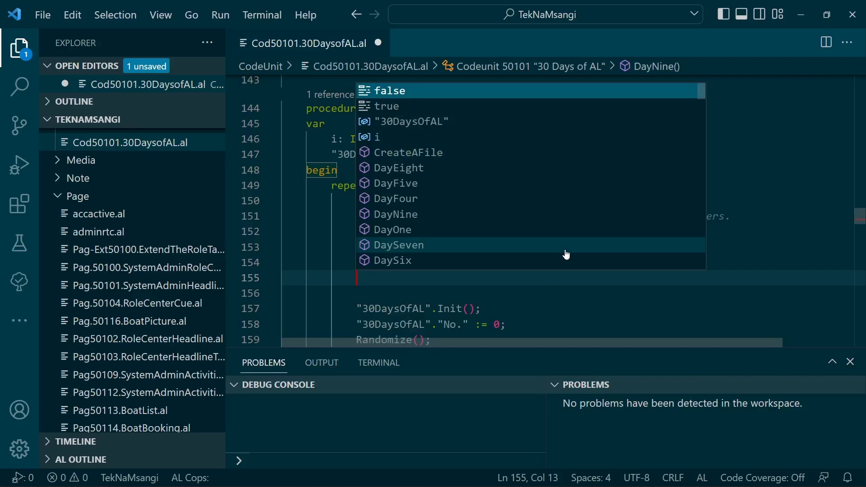
pyautogui.write('.cal')
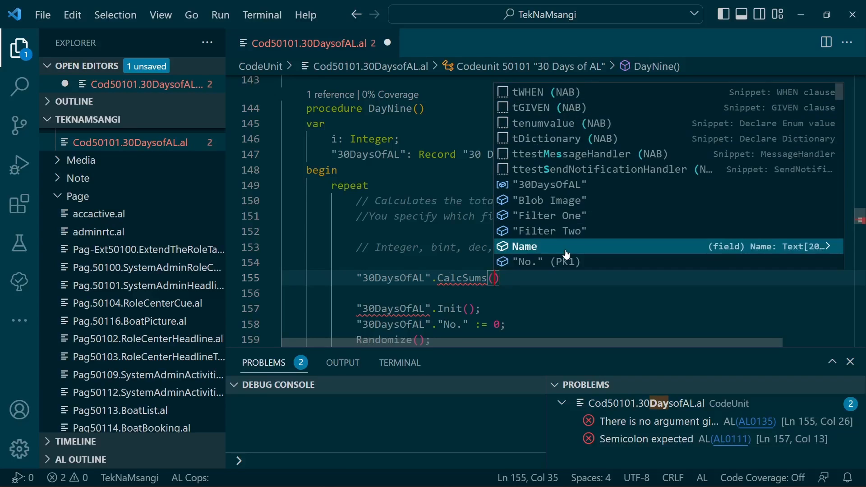
pyautogui.click(535, 261)
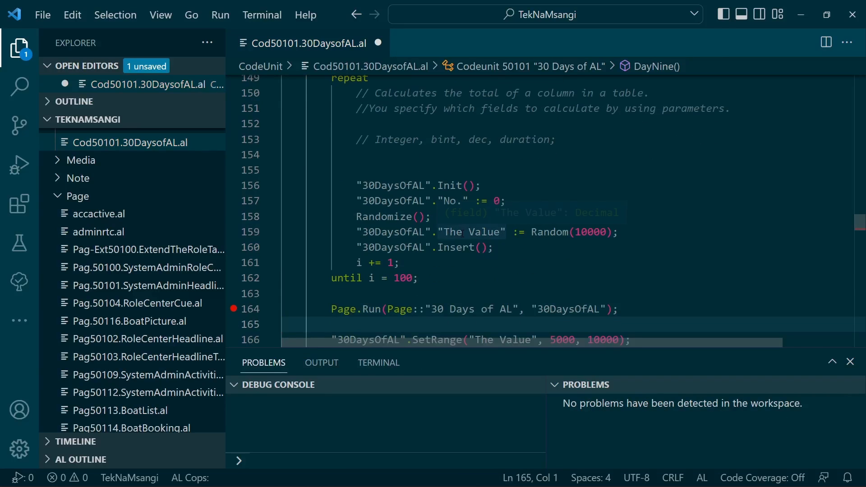
pyautogui.click(458, 293)
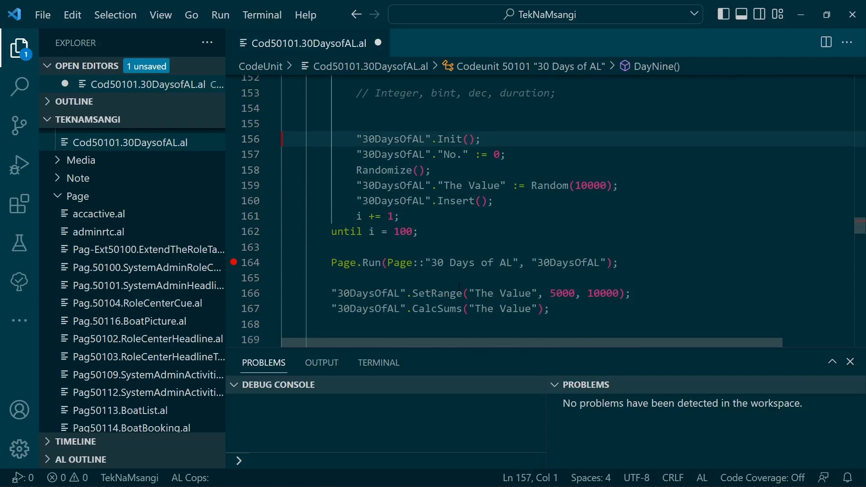
pyautogui.scroll(3)
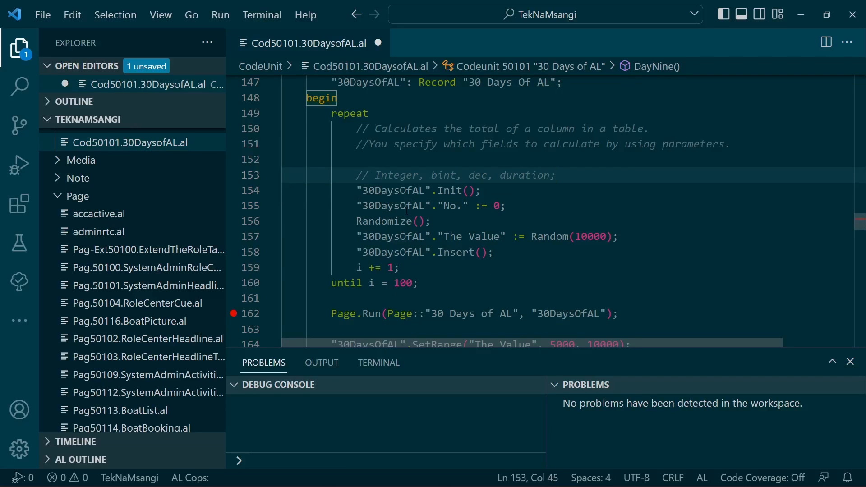
# Step: Review the The Value assignment, the SetRange filter line and the CalcSums call
pyautogui.click(473, 253)
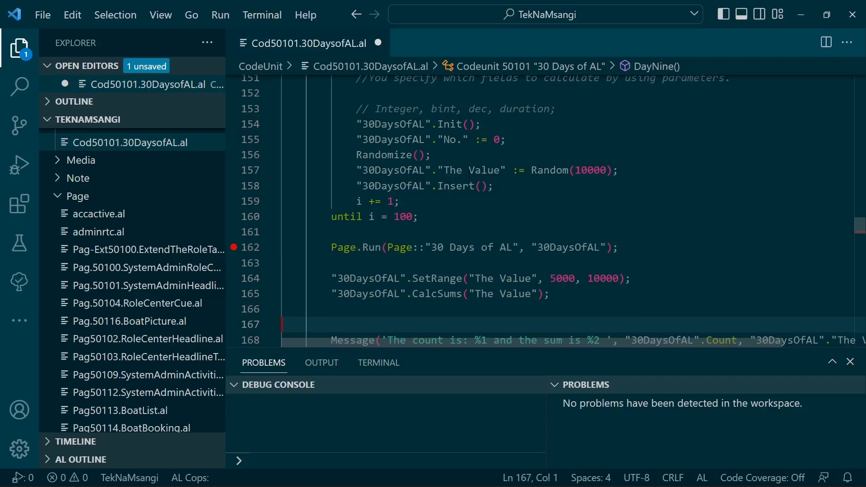
pyautogui.click(513, 171)
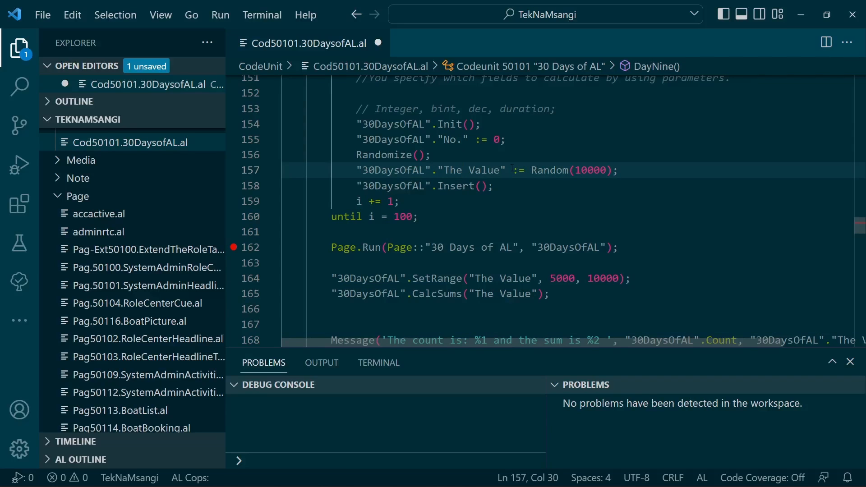
pyautogui.moveTo(452, 204)
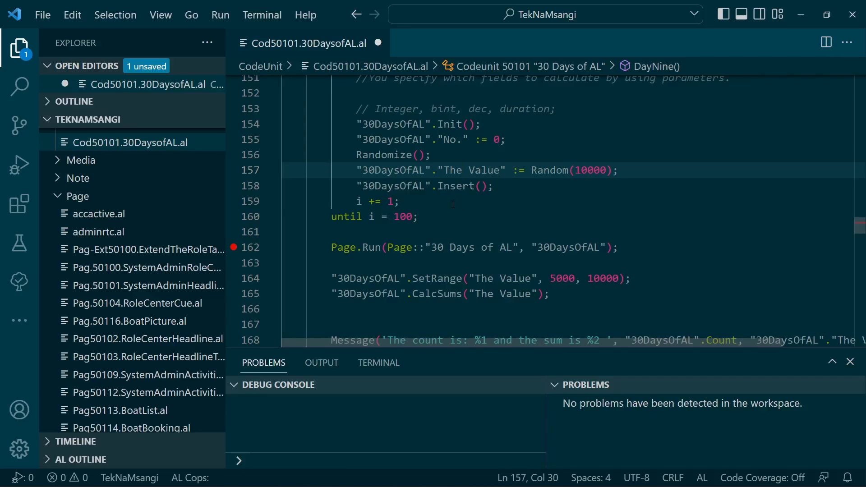
pyautogui.click(548, 293)
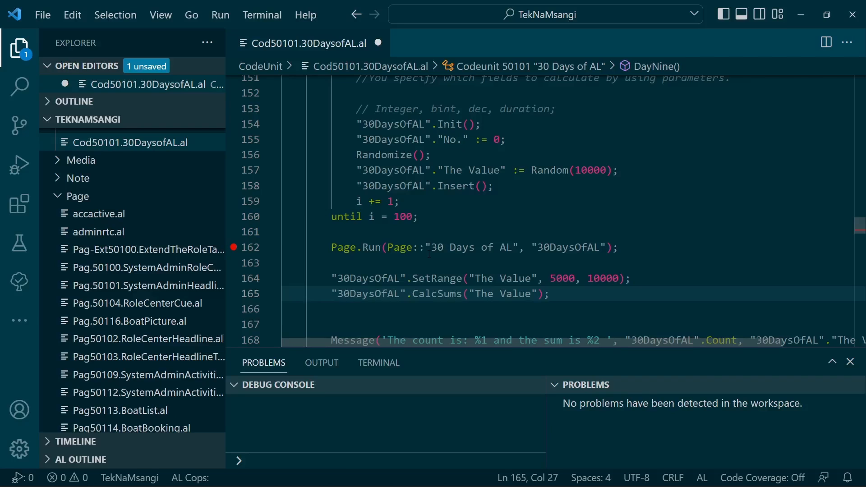
pyautogui.click(445, 279)
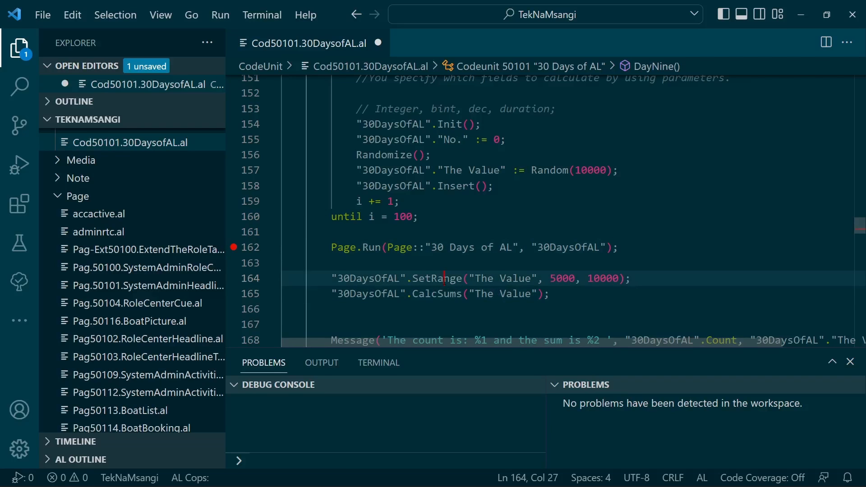
pyautogui.click(466, 279)
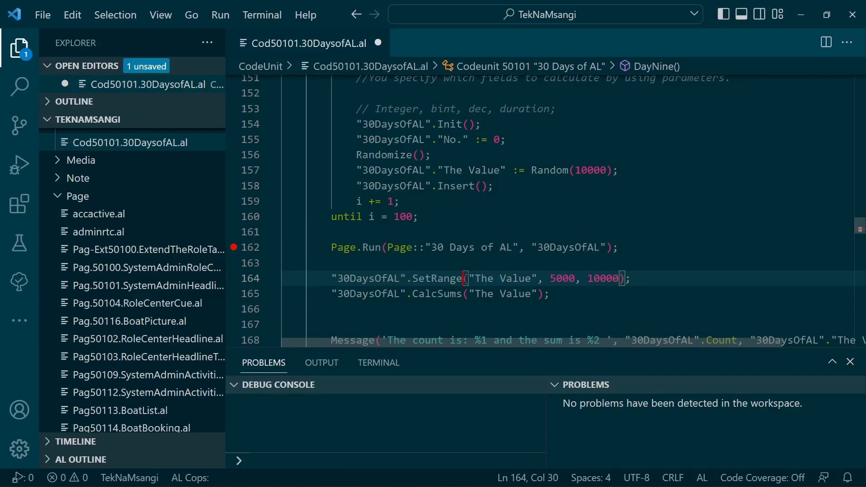
pyautogui.click(433, 279)
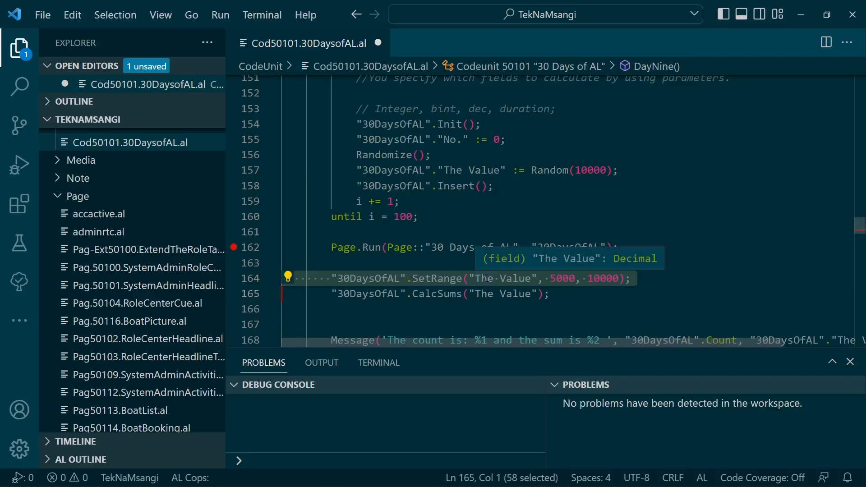
pyautogui.click(458, 293)
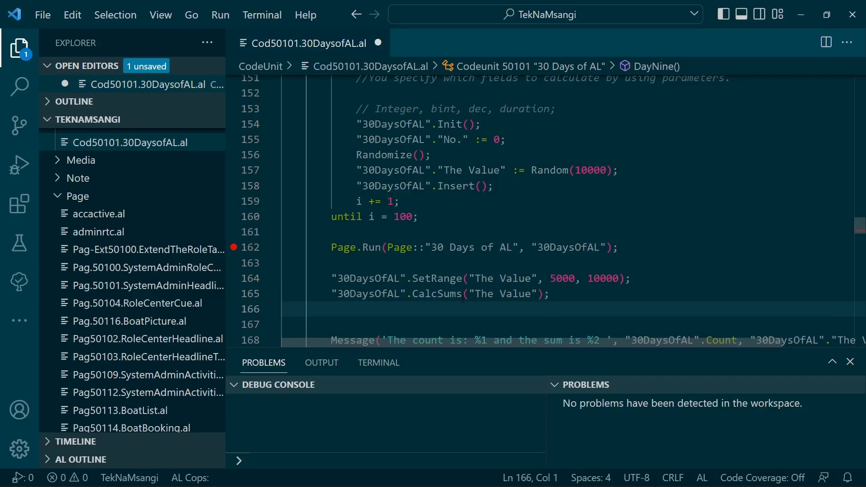
pyautogui.click(548, 293)
pyautogui.write(', "No."')
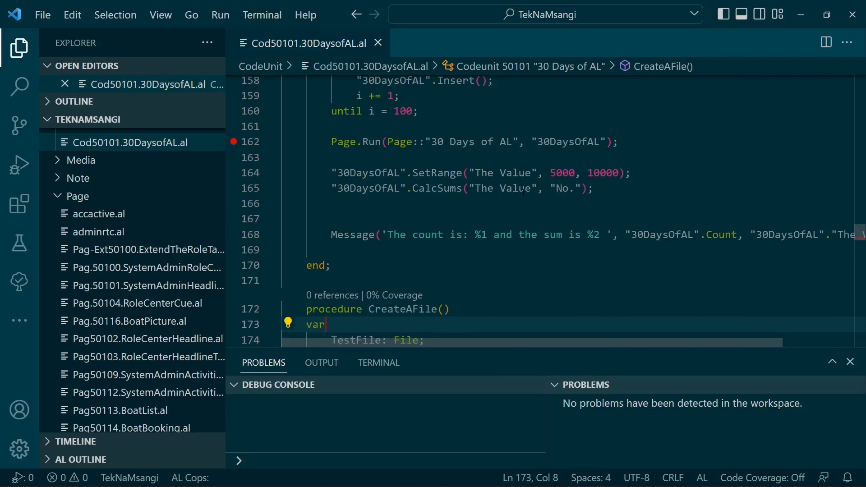
# Step: Extend the Message text with a third placeholder for the No. total, fixing the 'totla' typo
pyautogui.click(512, 187)
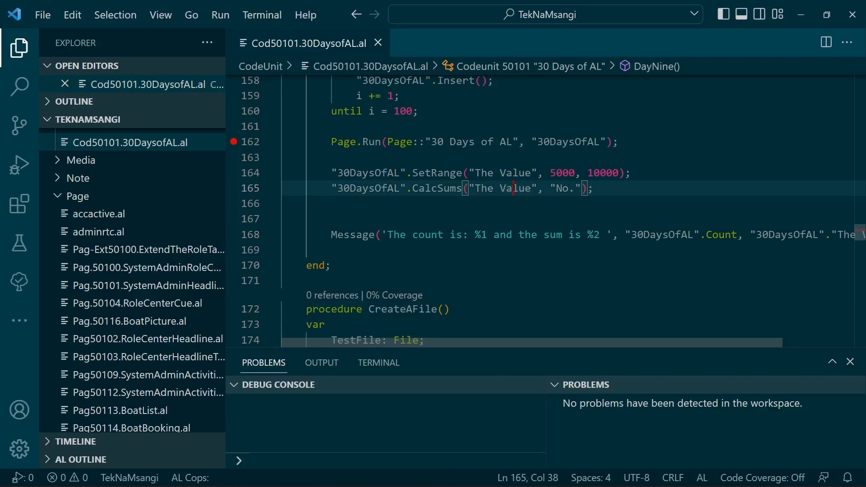
pyautogui.moveTo(512, 188)
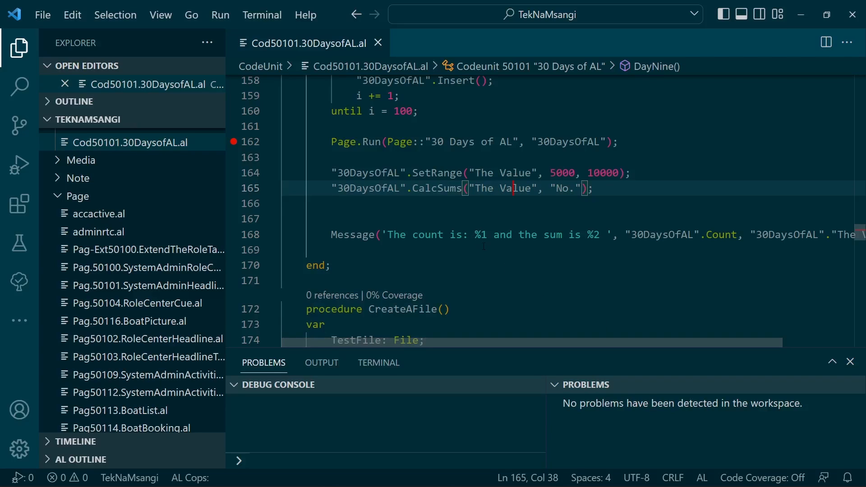
pyautogui.click(600, 235)
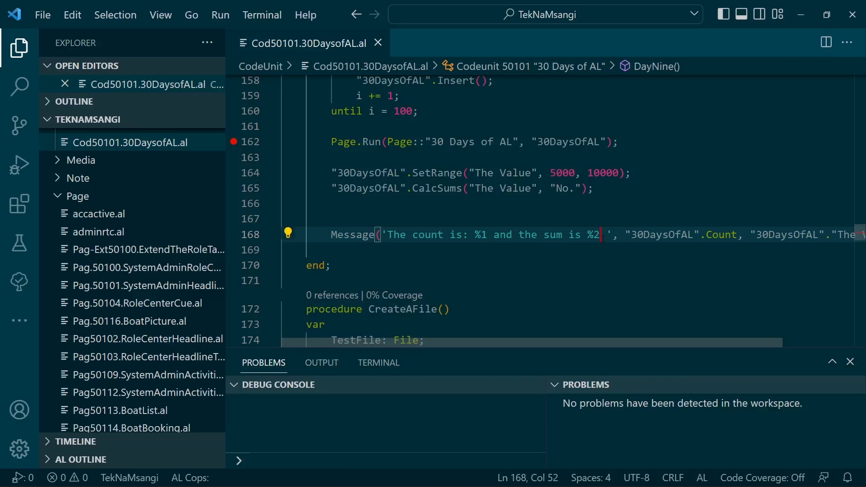
pyautogui.write('totla')
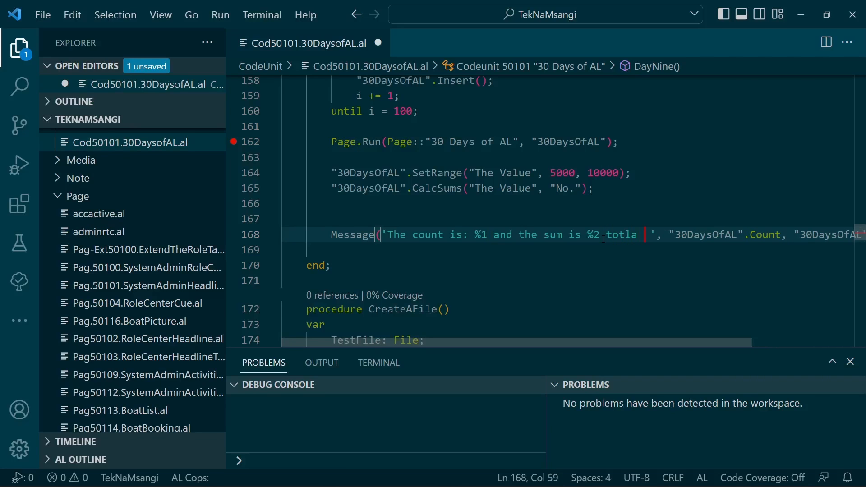
pyautogui.press('Backspace')
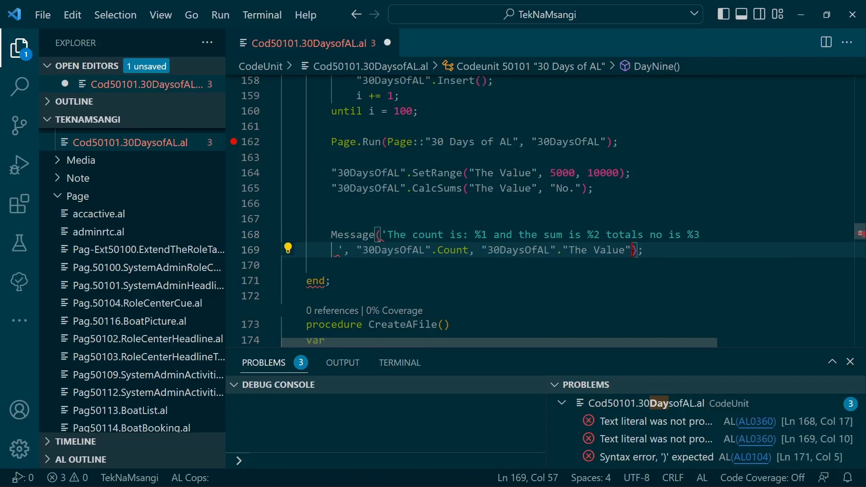
pyautogui.write('t')
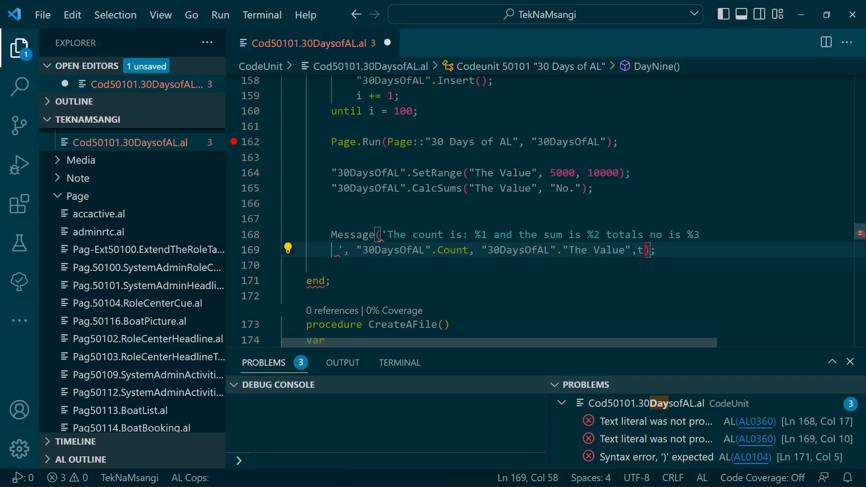
pyautogui.press('Backspace')
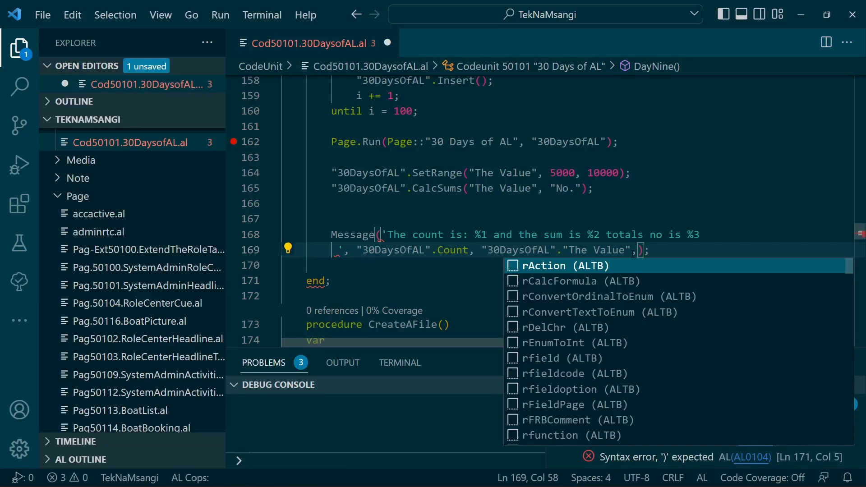
# Step: Pass "30DaysOfAL"."No." as the %3 argument alongside Count and "The Value"
pyautogui.write('30')
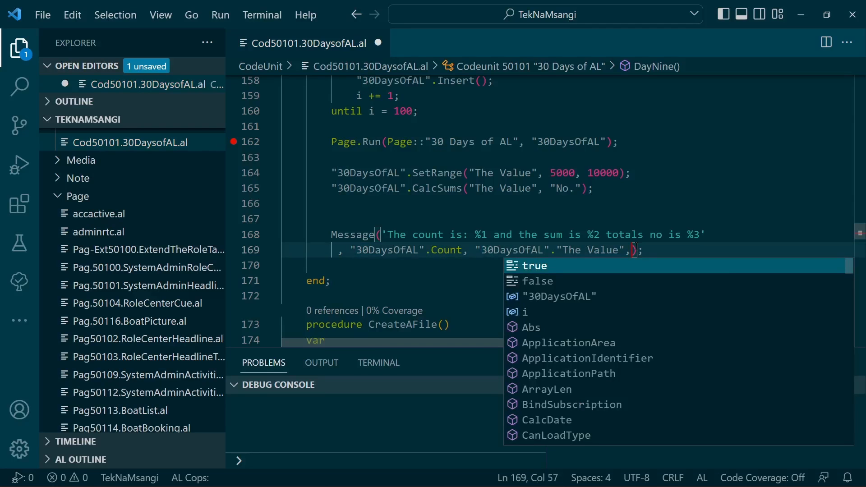
pyautogui.write('"30DaysOfAL"."No.')
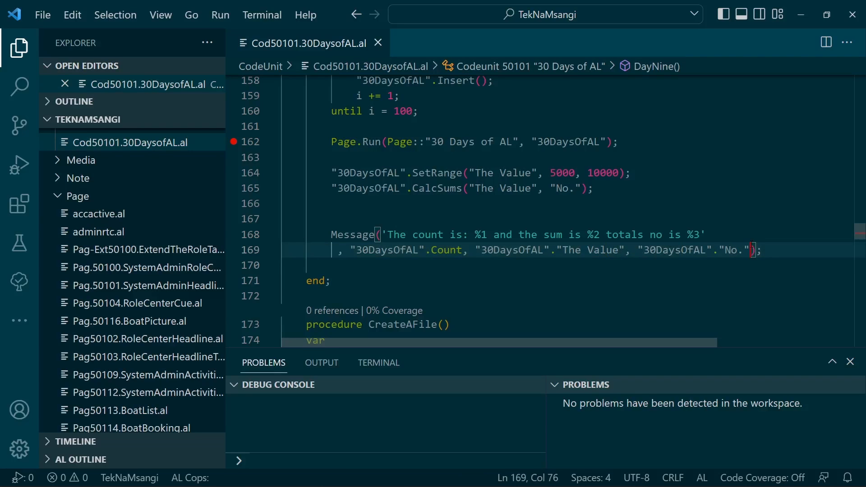
pyautogui.click(533, 250)
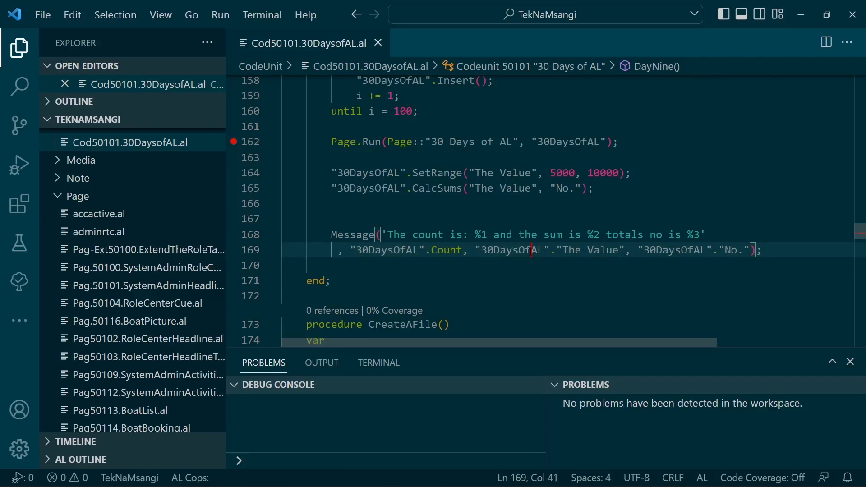
pyautogui.scroll(3)
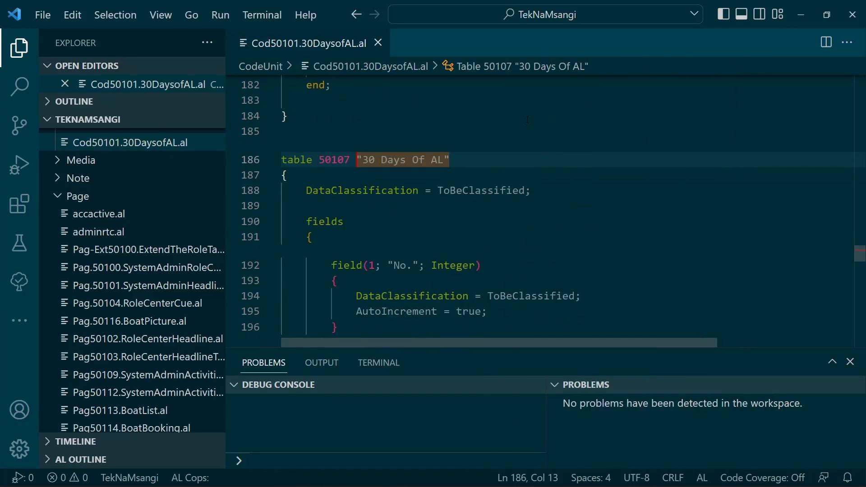
# Step: Review table 50107's key with SumIndexFields on The Value and the SIFT explanation comments
pyautogui.scroll(-3)
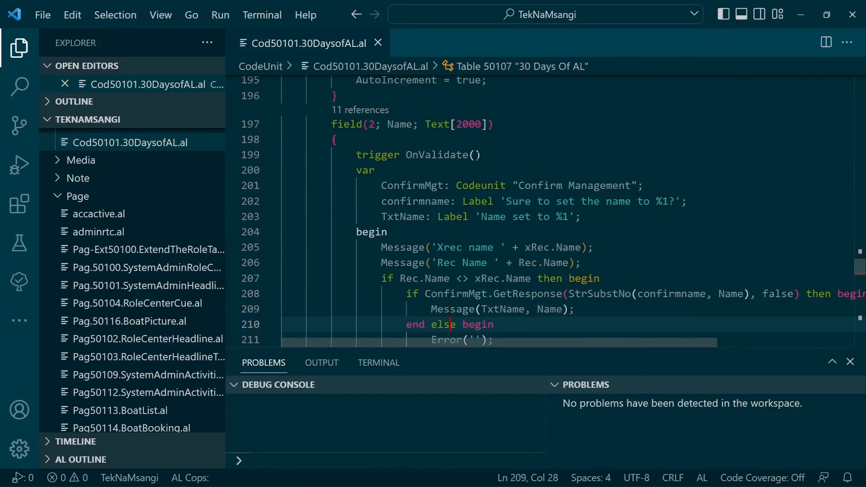
pyautogui.scroll(-3)
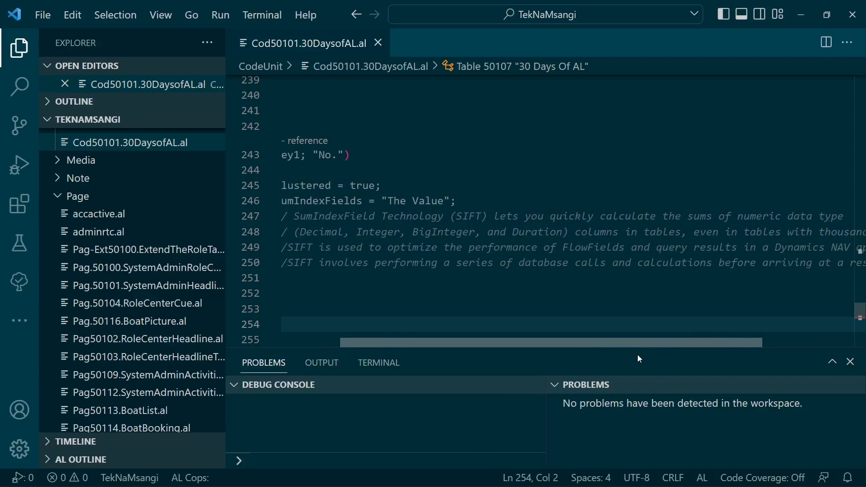
pyautogui.hscroll(-3)
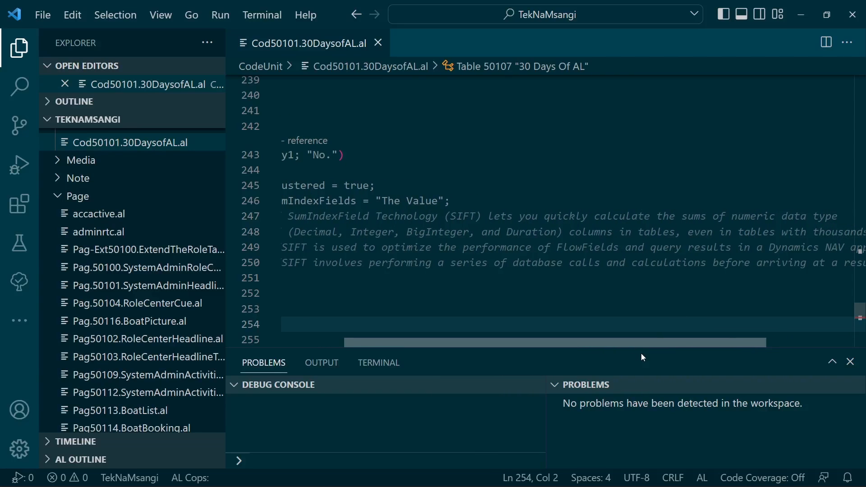
pyautogui.hscroll(3)
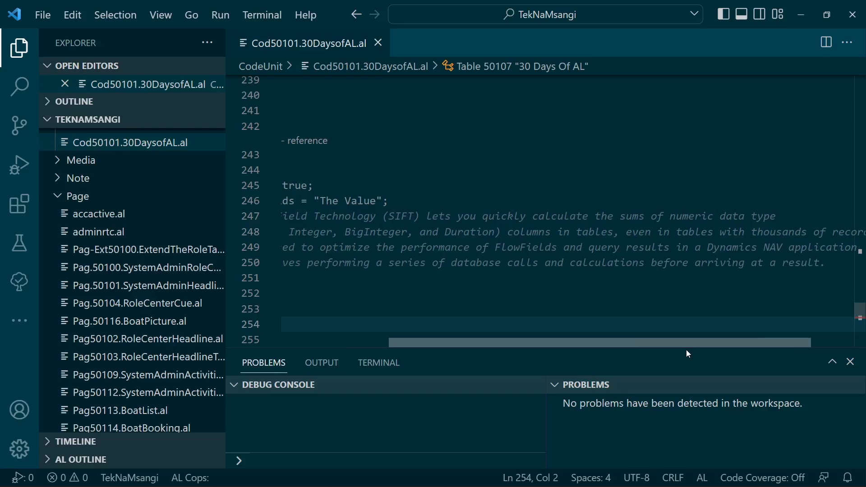
pyautogui.hscroll(-3)
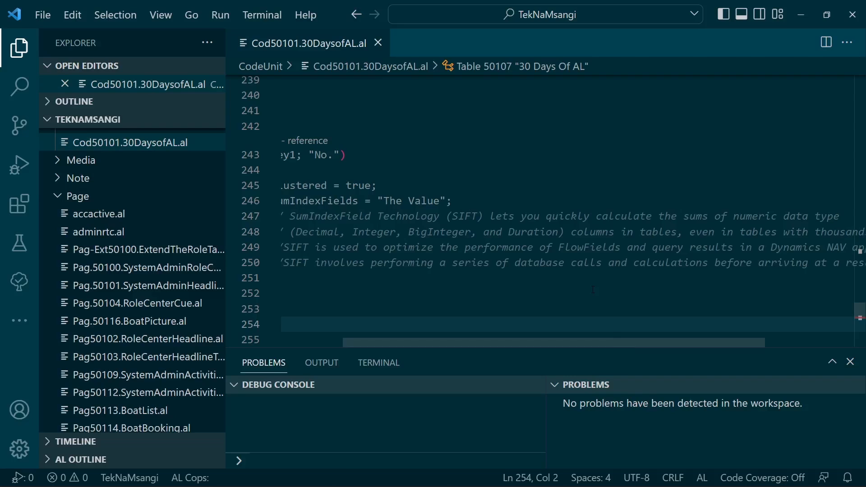
pyautogui.doubleClick(588, 247)
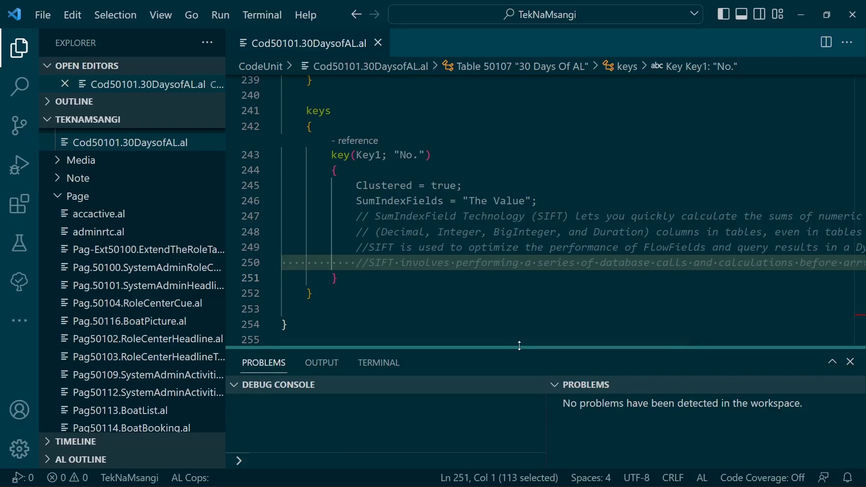
pyautogui.hscroll(3)
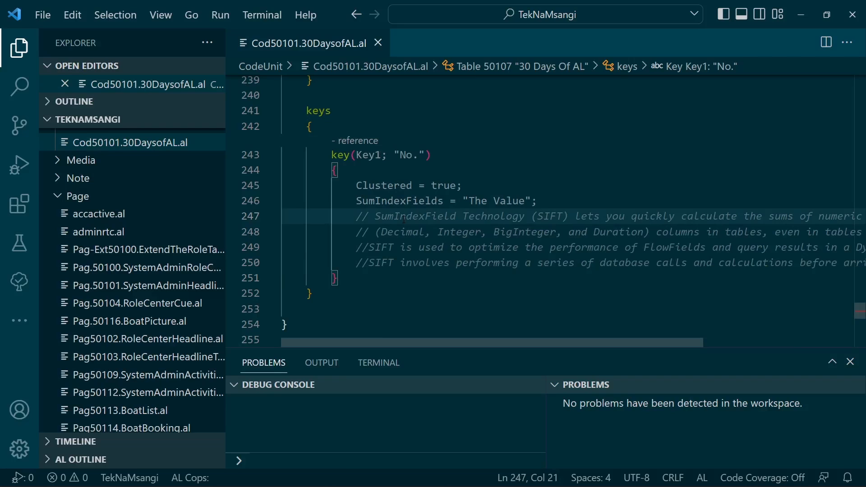
pyautogui.click(407, 201)
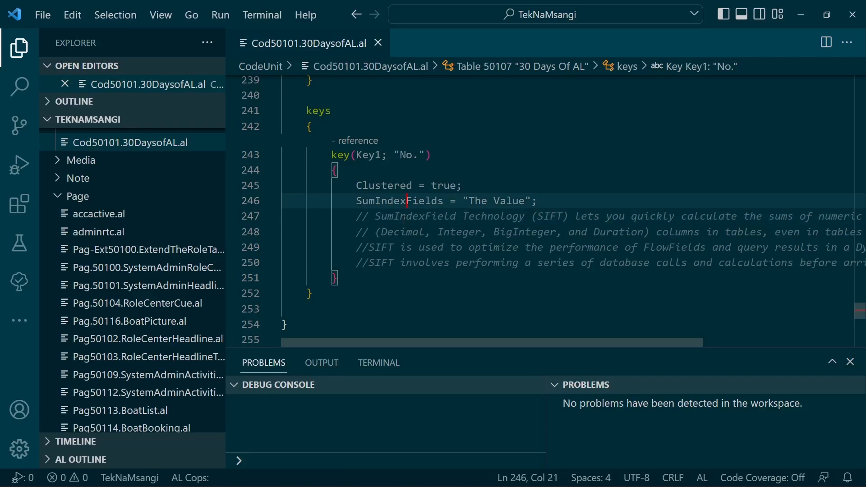
pyautogui.press('Ctrl+f')
pyautogui.write('Dayni')
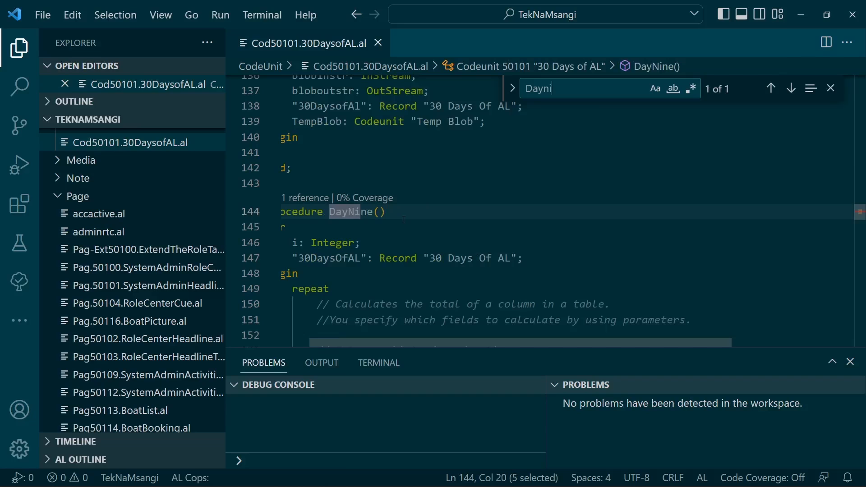
# Step: Search for DayNine and go to its Page.Run line carrying the breakpoint on line 162
pyautogui.write('ne')
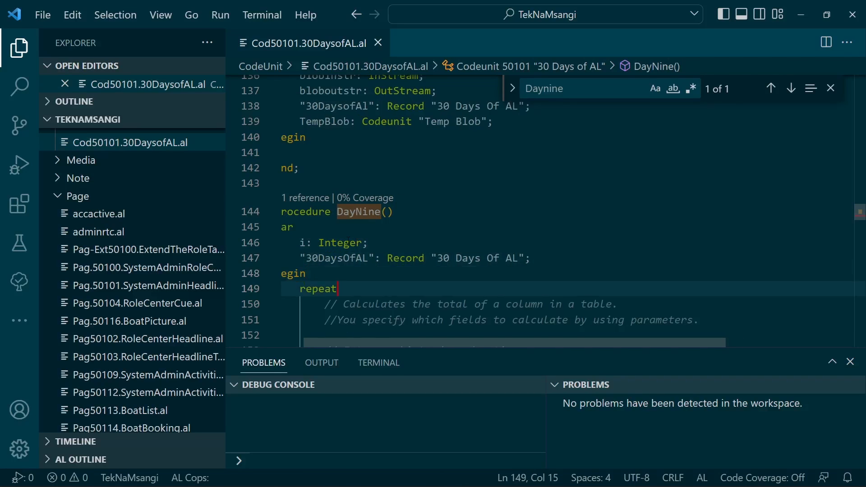
pyautogui.scroll(-3)
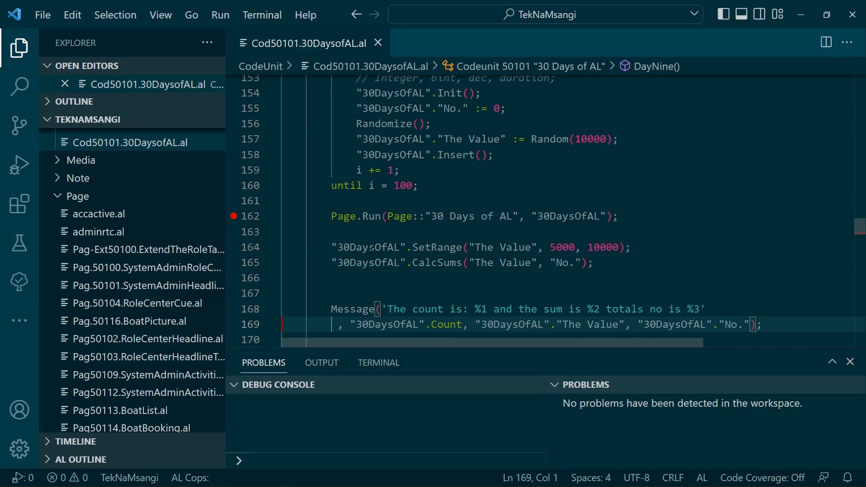
pyautogui.click(351, 215)
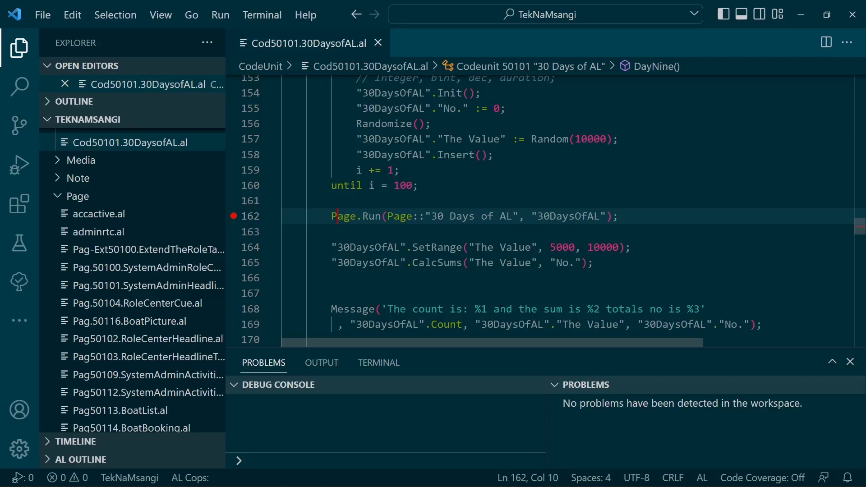
pyautogui.click(382, 216)
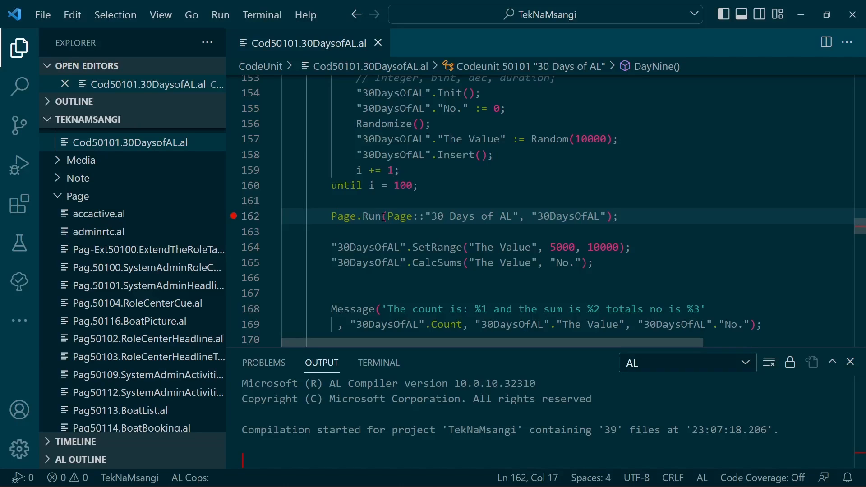
# Step: Build and publish the TekNaMsangi extension with F5, launching Business Central for debugging
pyautogui.click(19, 164)
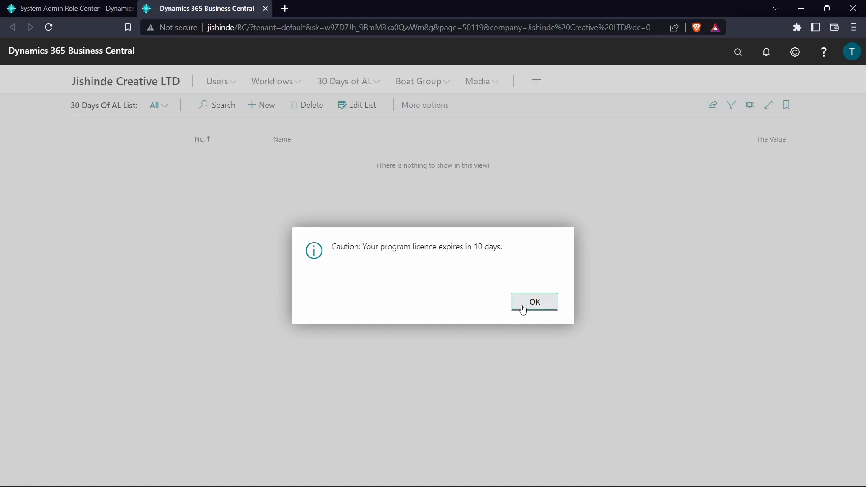
# Step: Dismiss the licence warning, name the record 'Tek' and acknowledge the xRec, Rec and confirmation messages
pyautogui.click(533, 301)
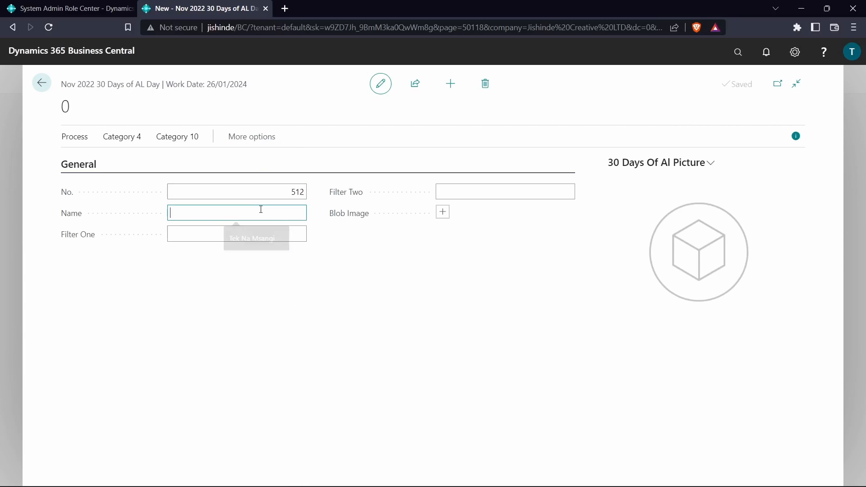
pyautogui.write('Tek')
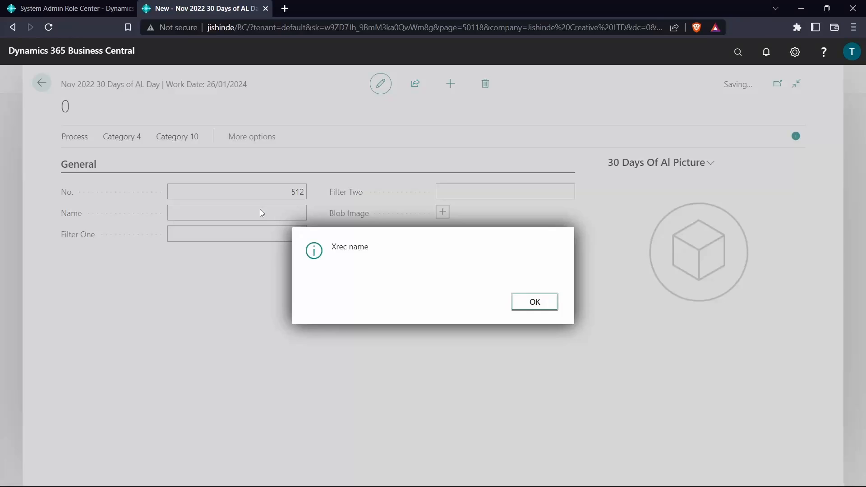
pyautogui.click(533, 301)
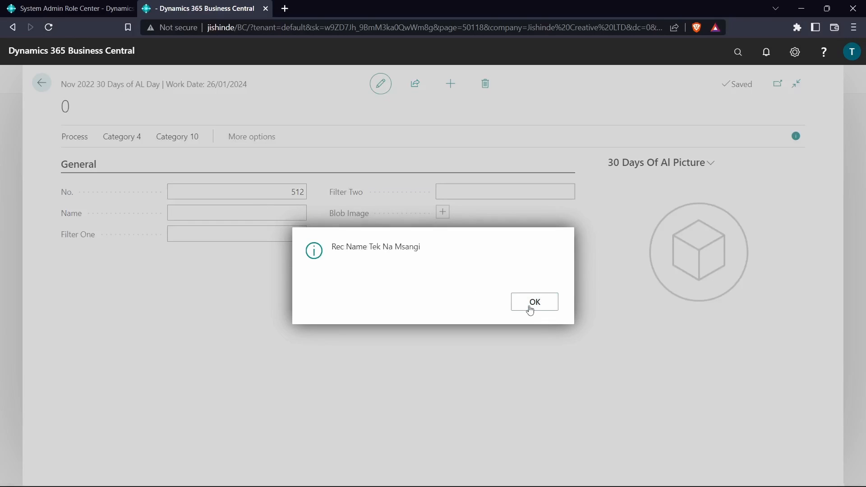
pyautogui.click(533, 301)
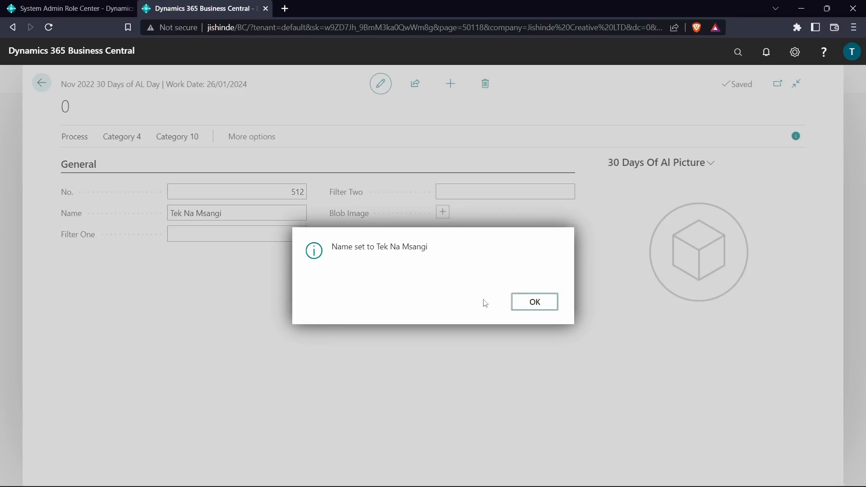
pyautogui.click(533, 301)
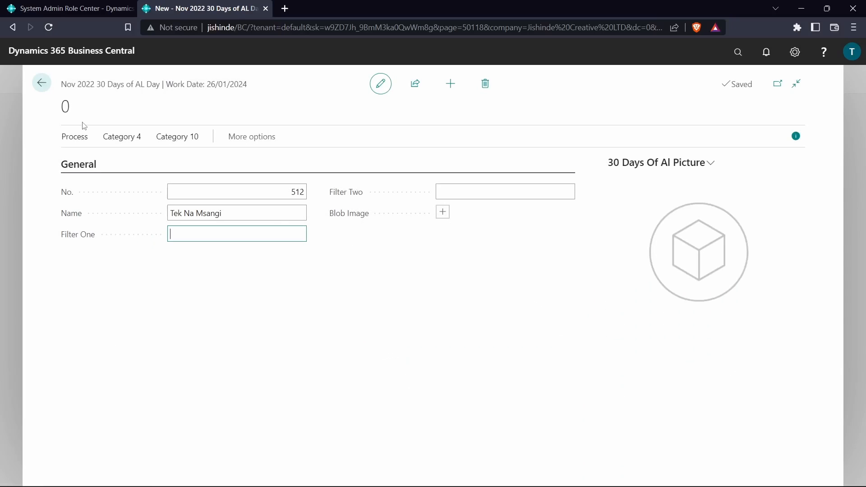
pyautogui.click(177, 136)
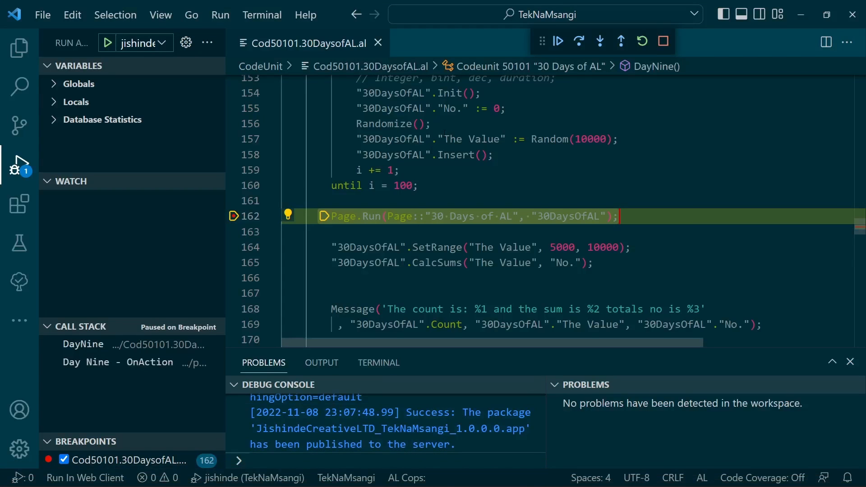
# Step: Step past Page.Run and SetRange to pause on CalcSums, inspecting the SetRange filter line
pyautogui.click(578, 42)
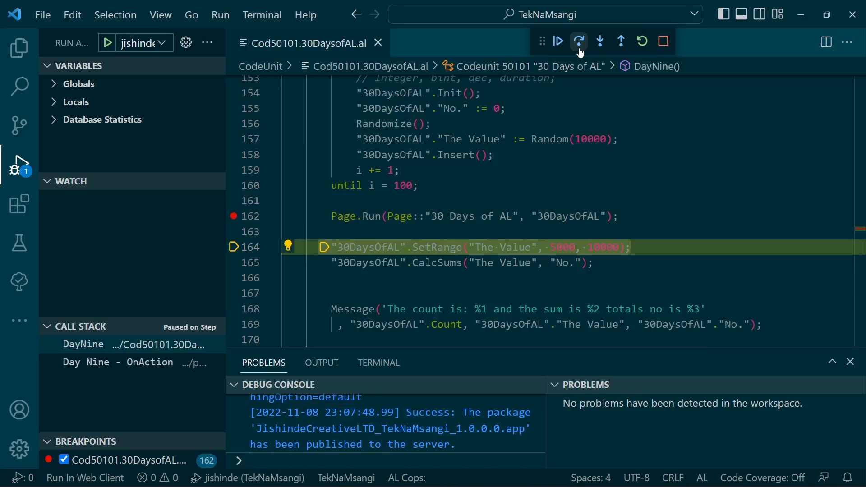
pyautogui.click(579, 42)
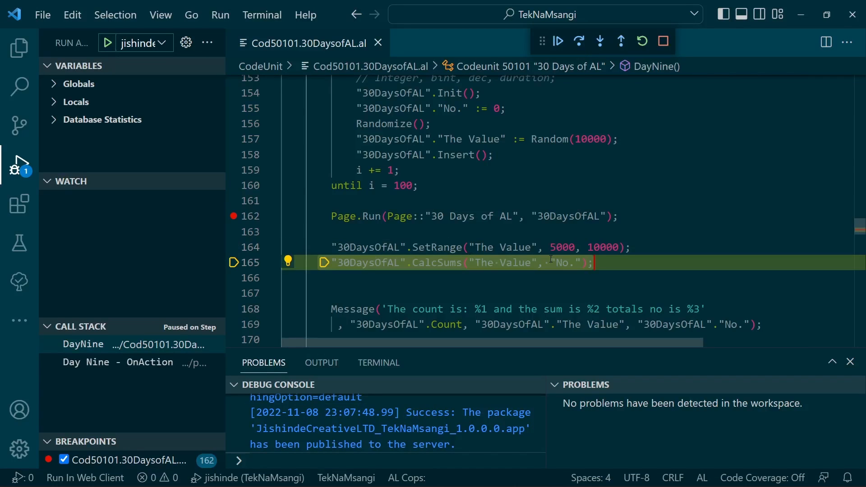
pyautogui.click(508, 247)
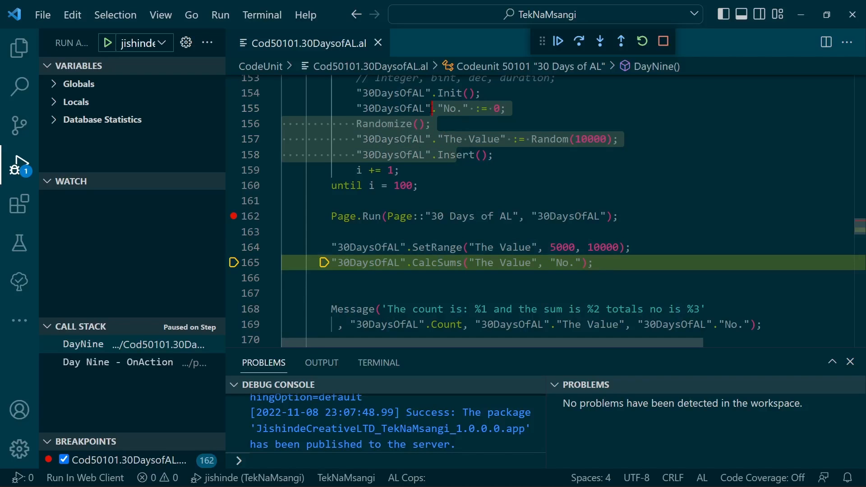
pyautogui.click(519, 247)
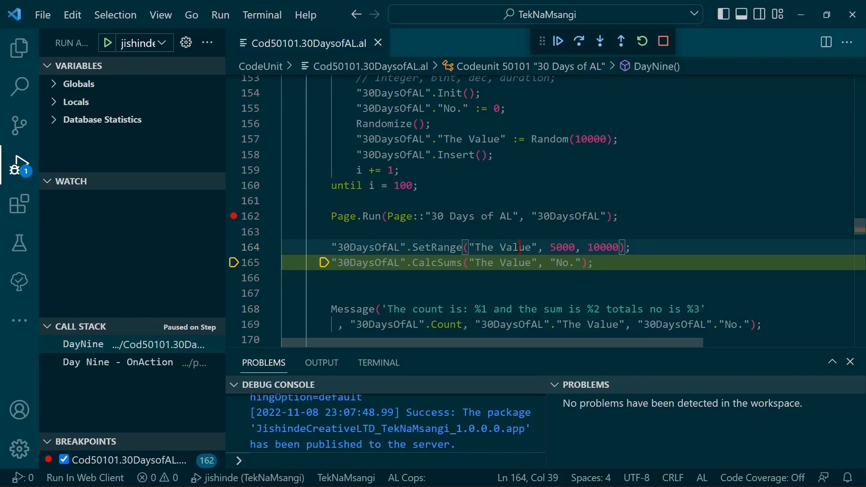
pyautogui.doubleClick(562, 247)
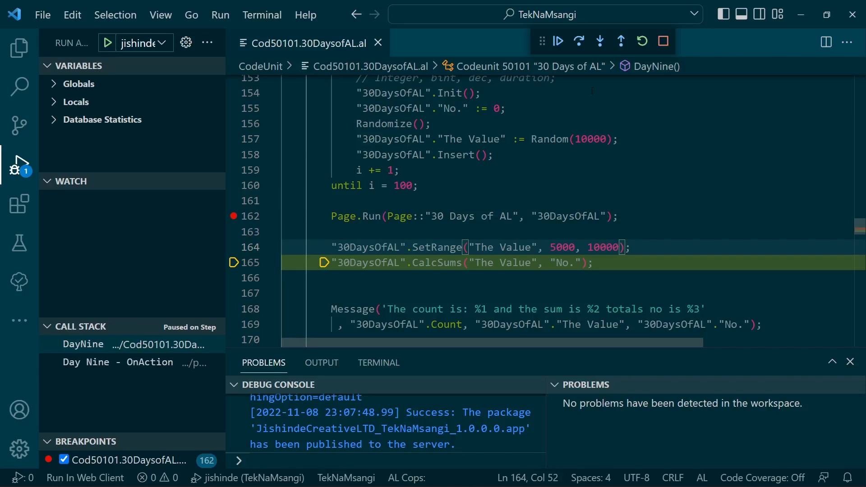
# Step: Expand Database Statistics > SQL9 and step over CalcSums to see the SELECT SUM statement
pyautogui.click(107, 119)
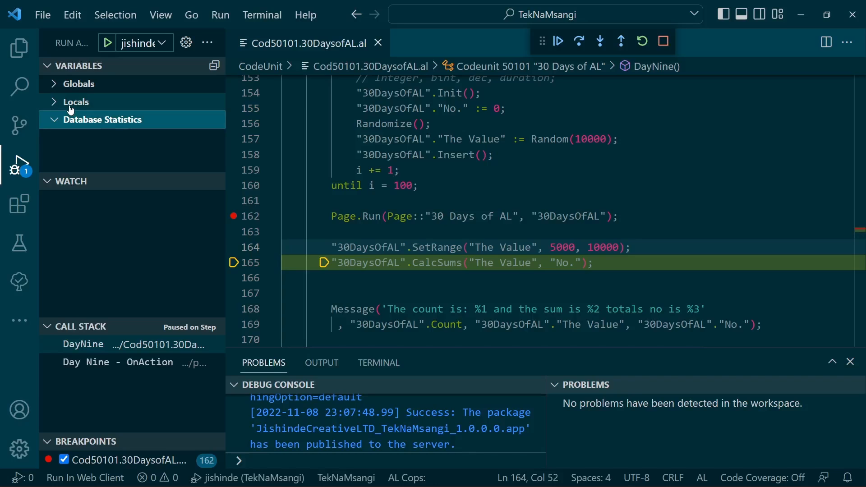
pyautogui.click(74, 102)
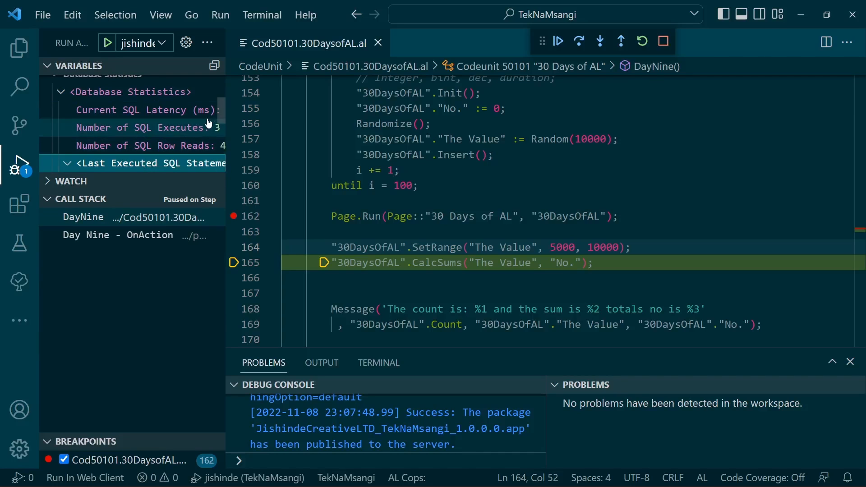
pyautogui.scroll(-3)
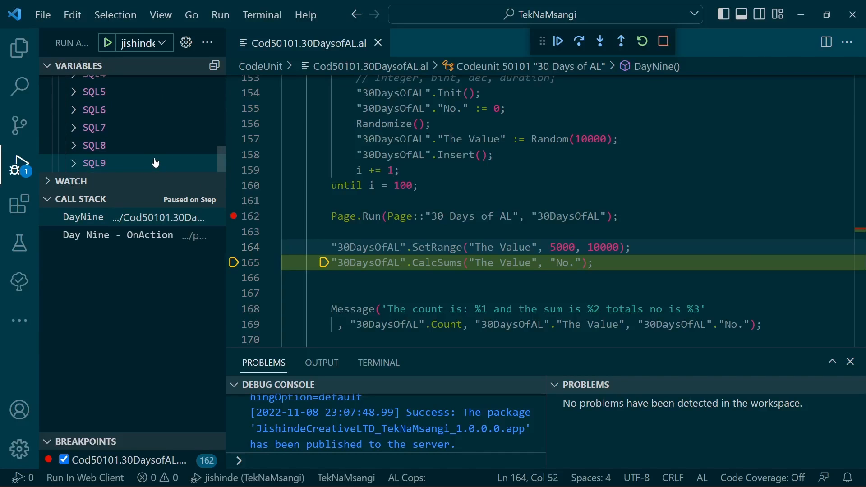
pyautogui.click(92, 162)
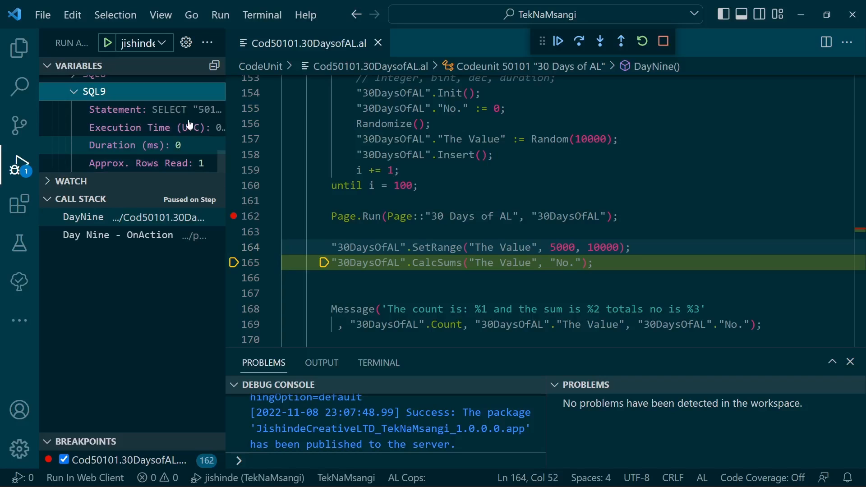
pyautogui.moveTo(185, 109)
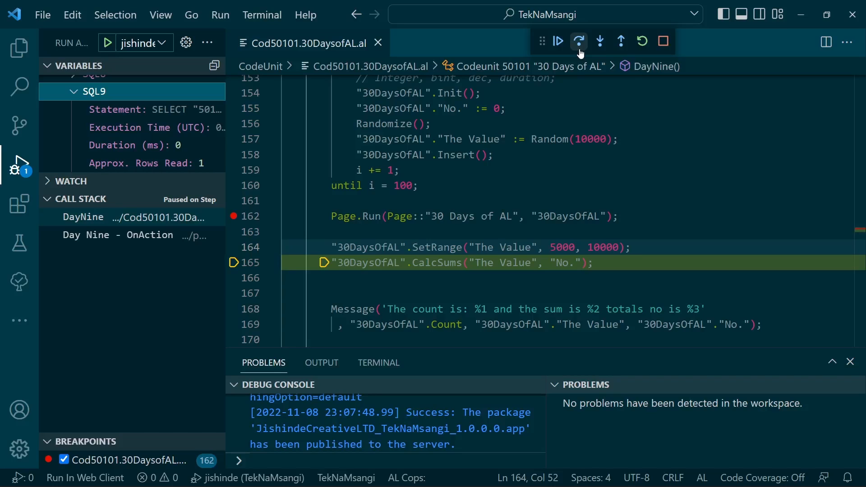
pyautogui.click(579, 41)
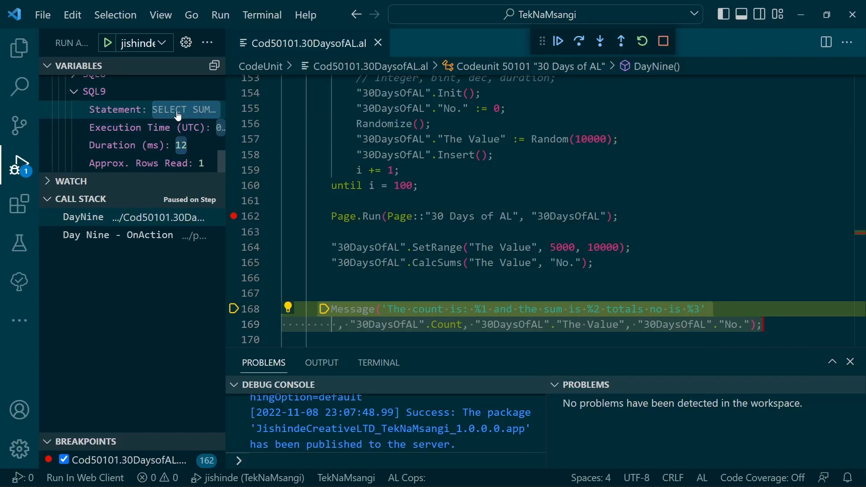
pyautogui.moveTo(182, 110)
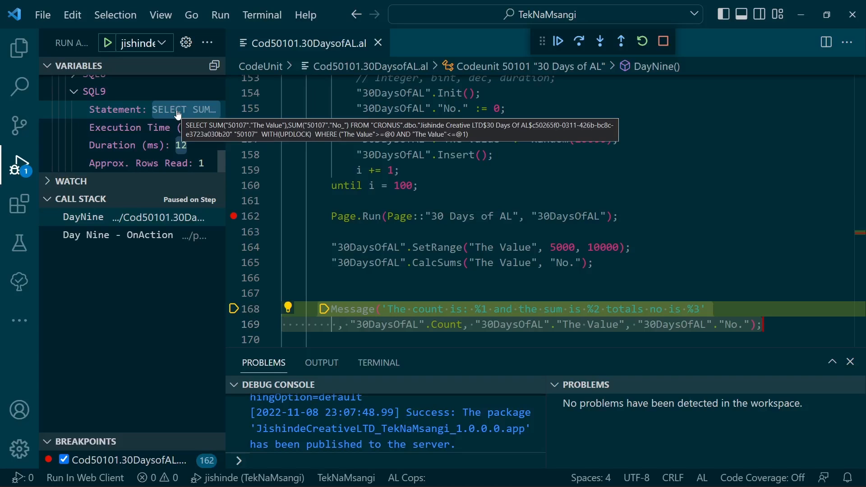
pyautogui.moveTo(190, 116)
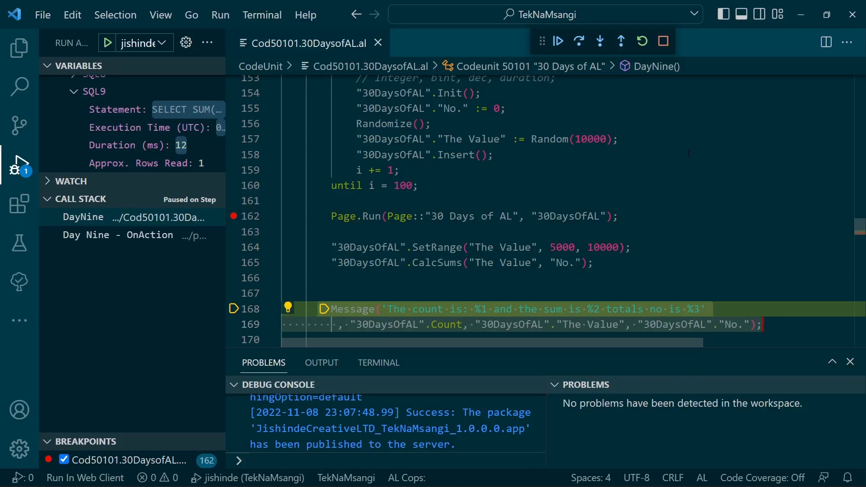
pyautogui.moveTo(578, 40)
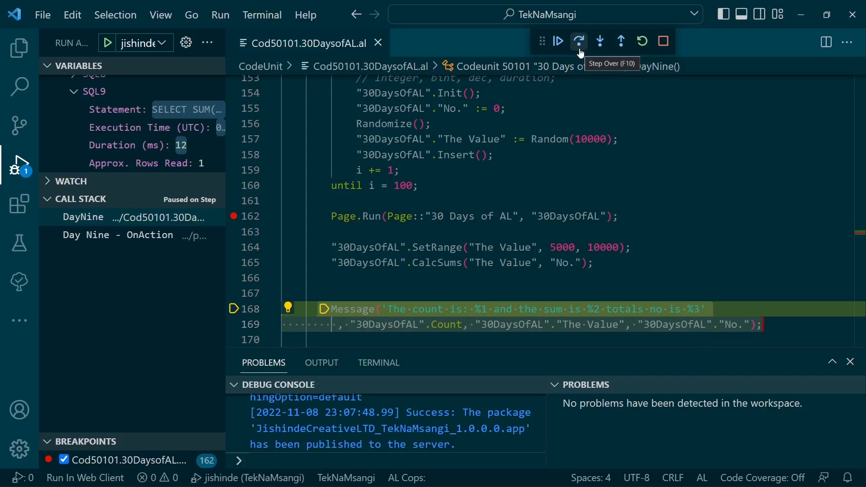
# Step: Step over the Message call to pause at DayNine's end statement, with local i at 100
pyautogui.click(578, 40)
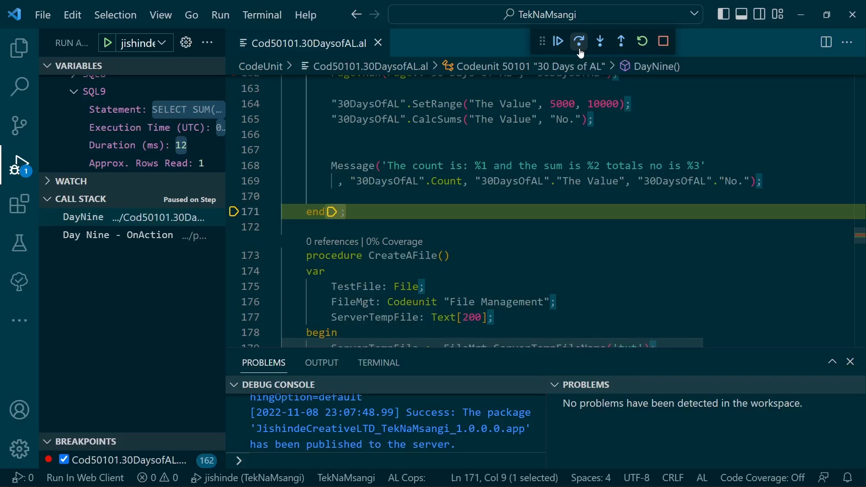
pyautogui.click(579, 40)
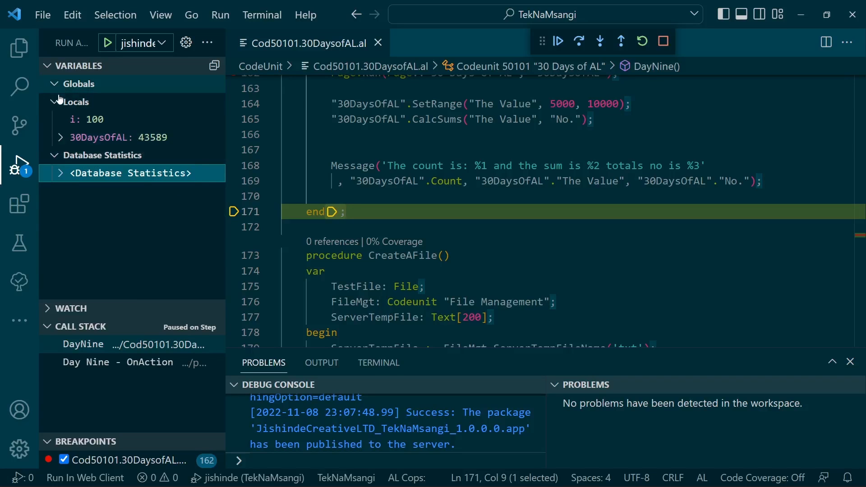
# Step: Expand the 30DaysOfAL record's fields: The Value sums to 684,218 and No. totals 43589
pyautogui.click(60, 137)
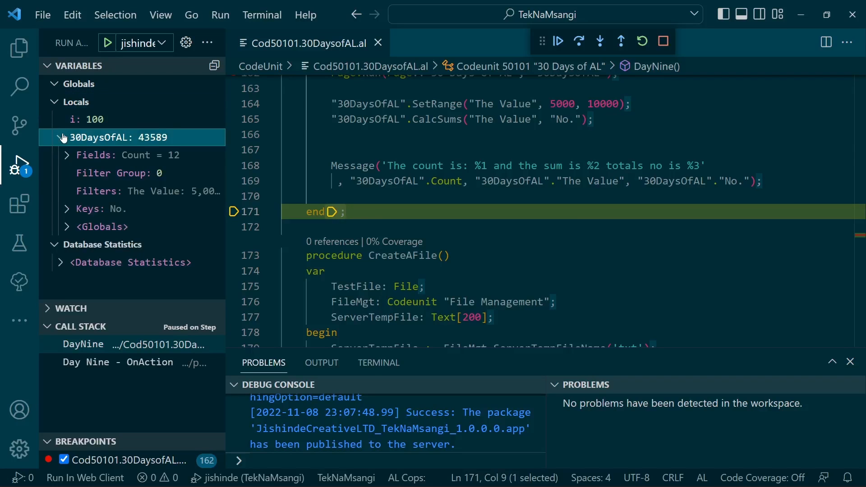
pyautogui.click(68, 156)
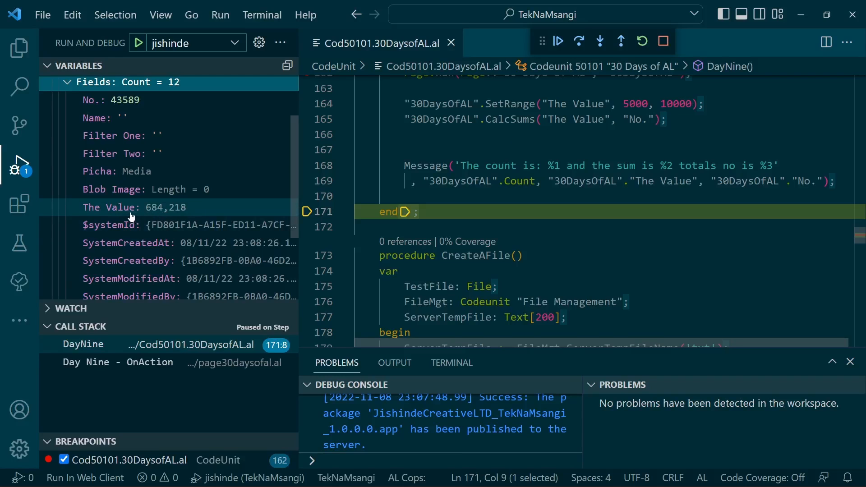
pyautogui.moveTo(166, 208)
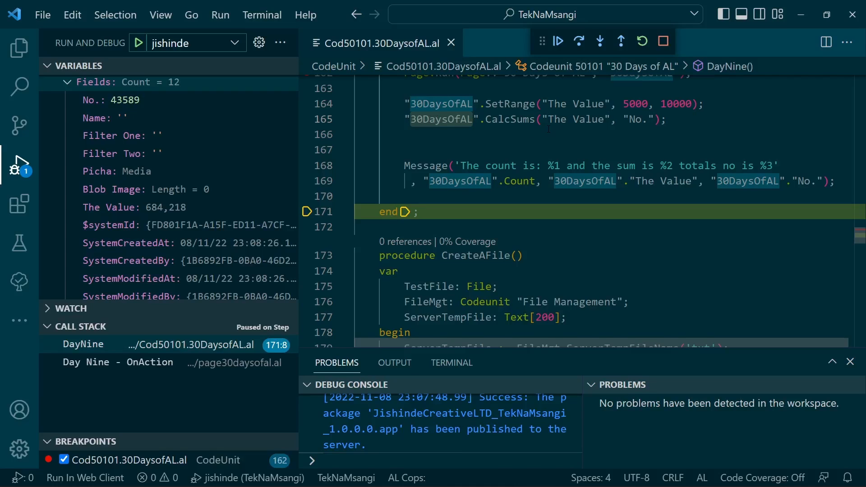
pyautogui.doubleClick(508, 119)
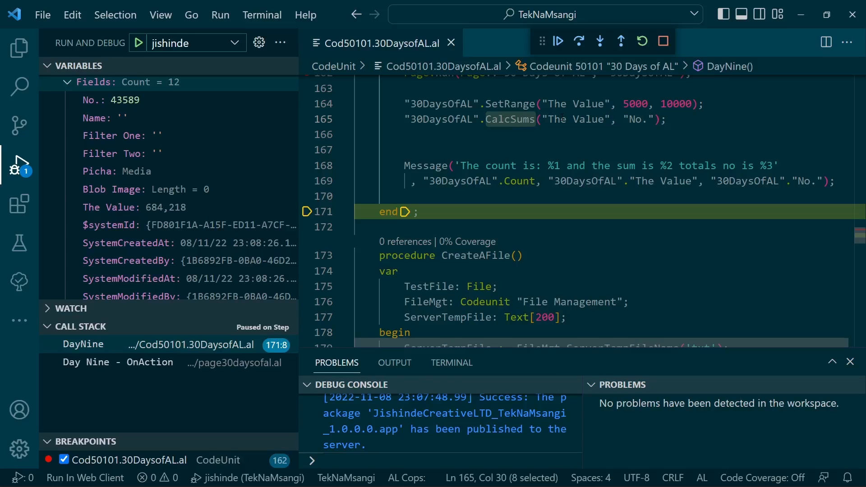
pyautogui.moveTo(182, 208)
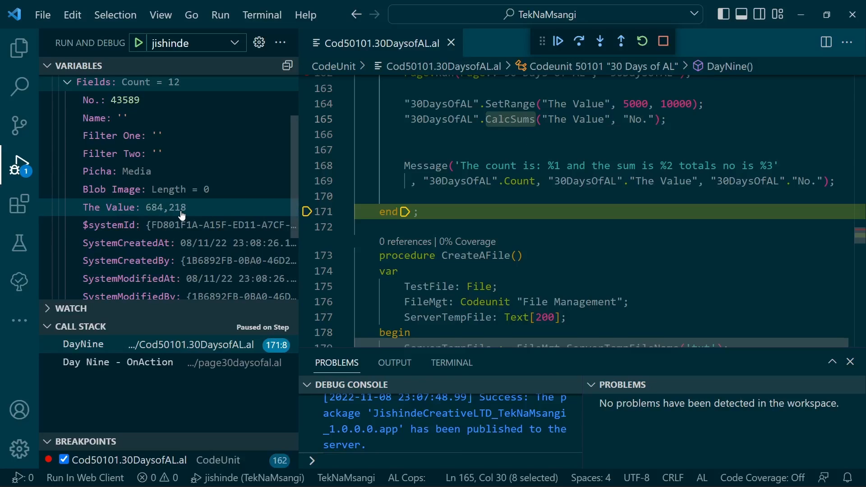
pyautogui.moveTo(176, 207)
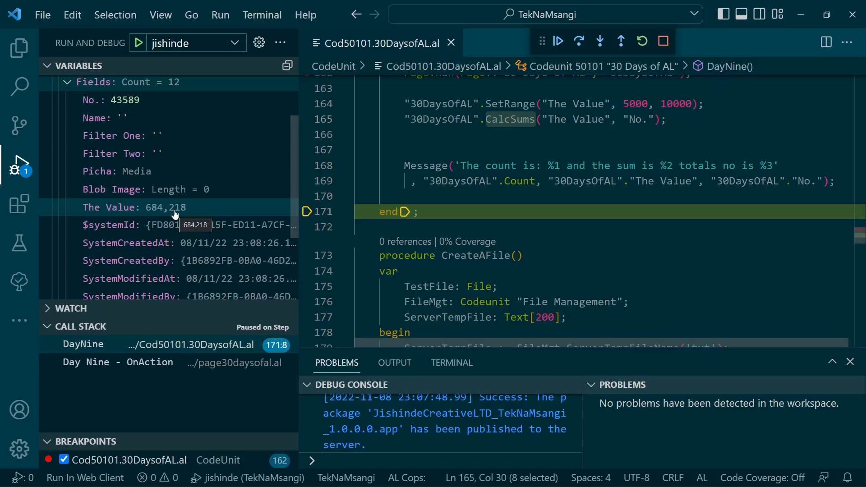
pyautogui.moveTo(292, 157)
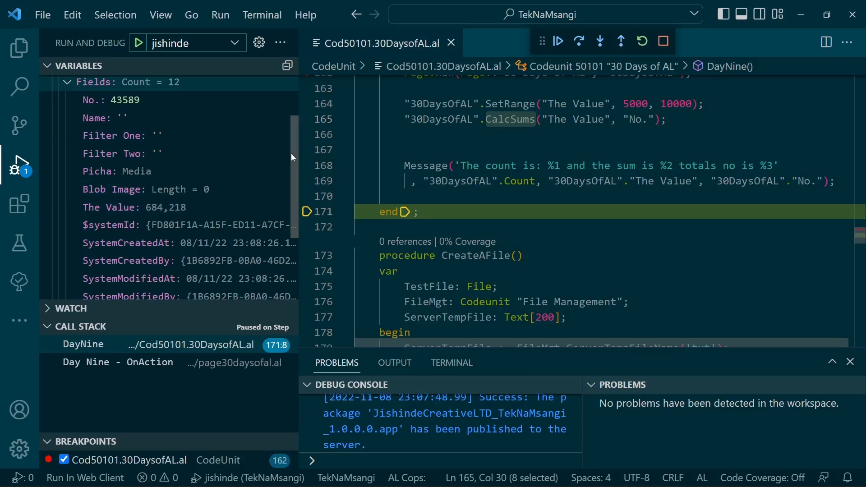
pyautogui.scroll(3)
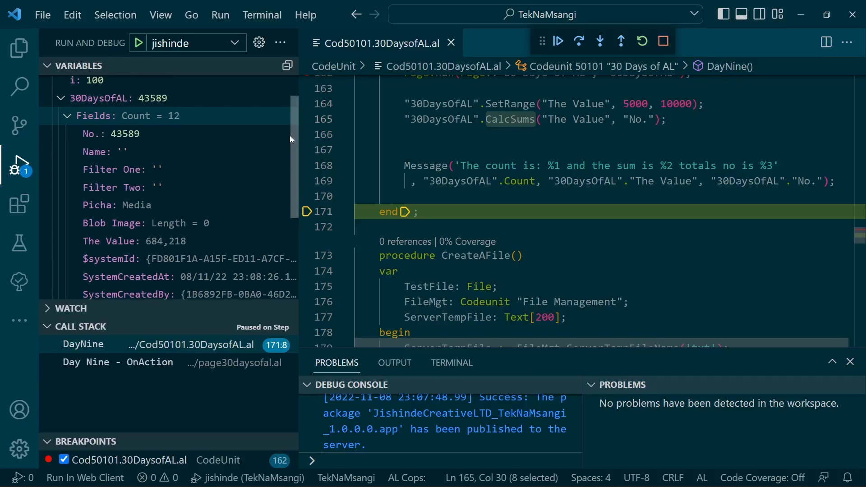
pyautogui.scroll(-3)
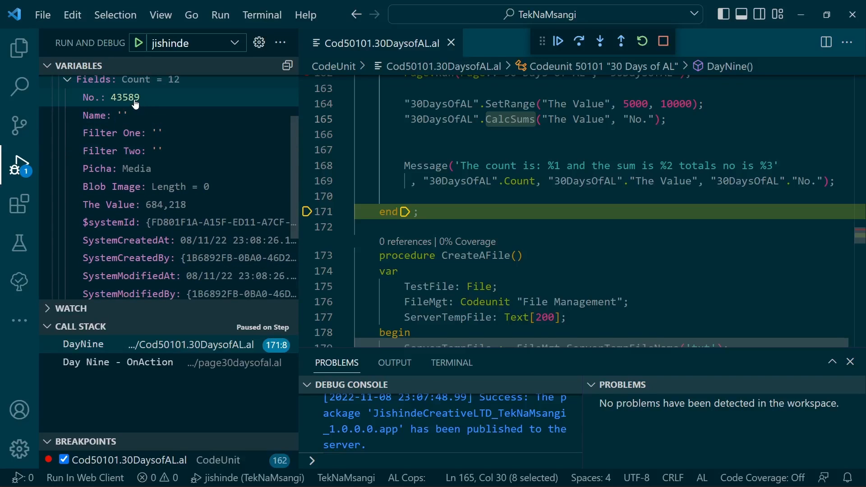
pyautogui.moveTo(124, 98)
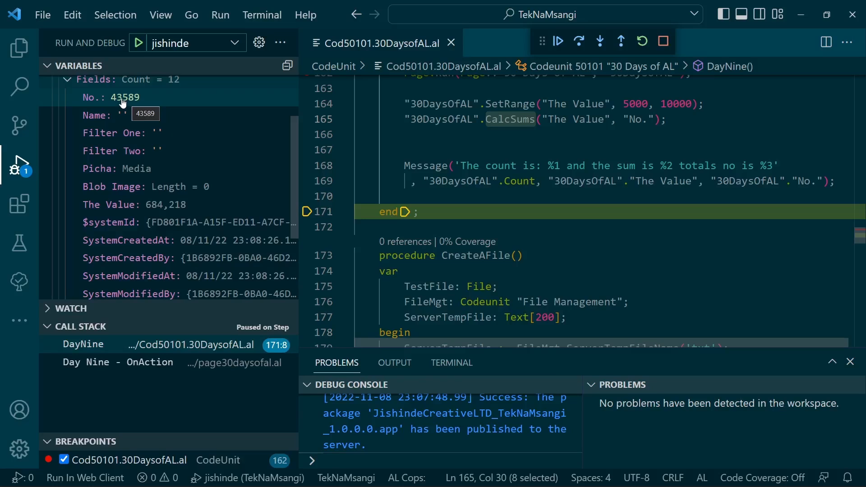
pyautogui.moveTo(201, 108)
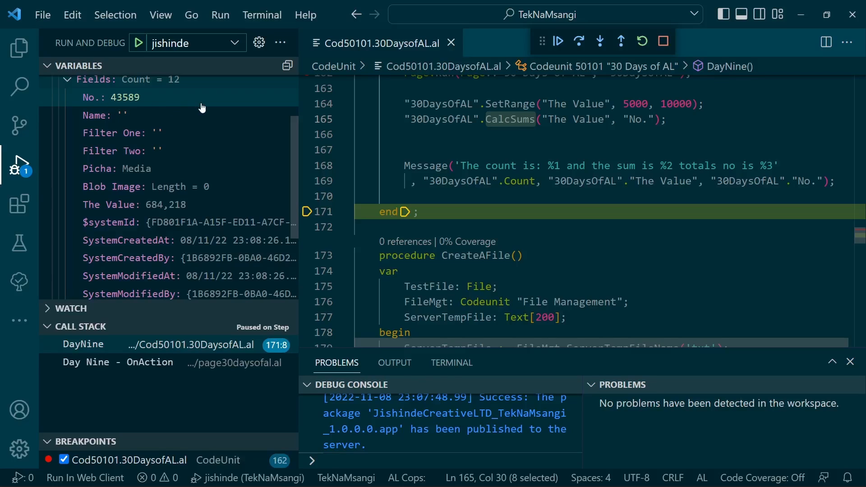
pyautogui.moveTo(263, 114)
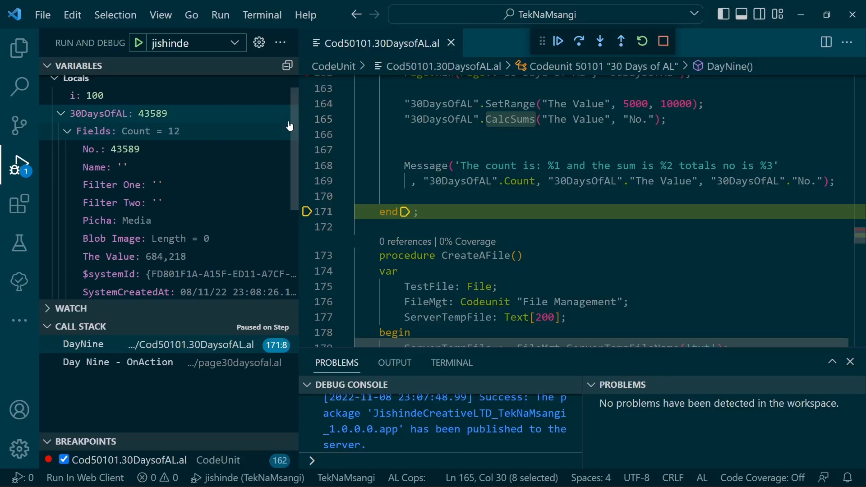
pyautogui.moveTo(161, 131)
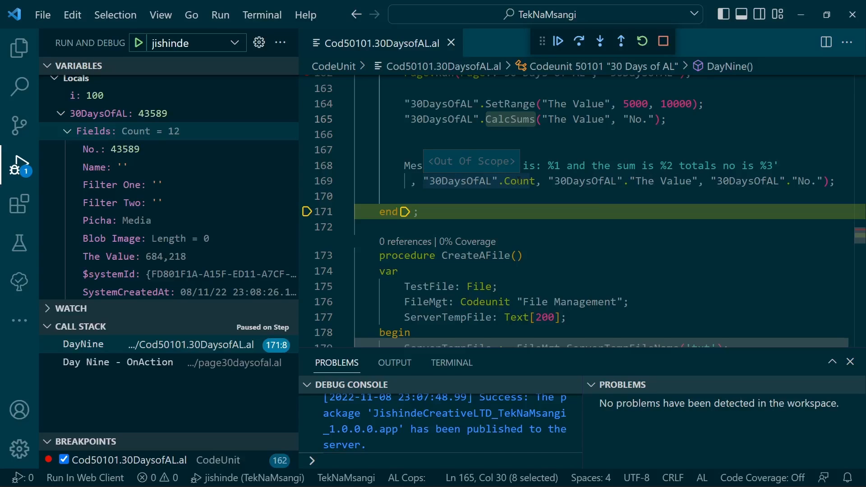
pyautogui.moveTo(97, 149)
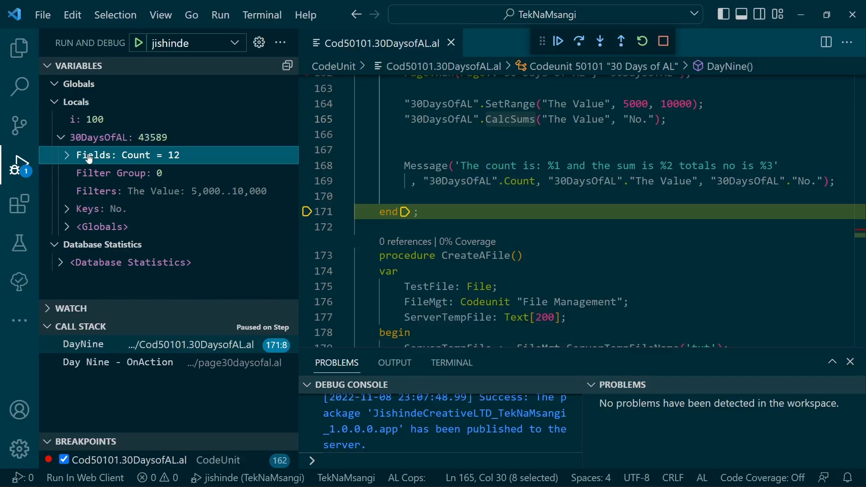
# Step: Expand the 30DaysOfAL record's Fields, showing No. 43589 and The Value 684,218
pyautogui.click(66, 155)
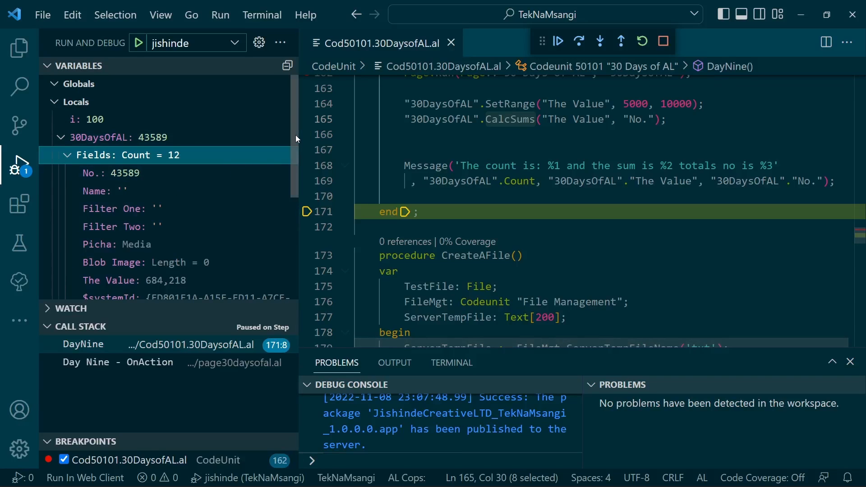
pyautogui.scroll(-3)
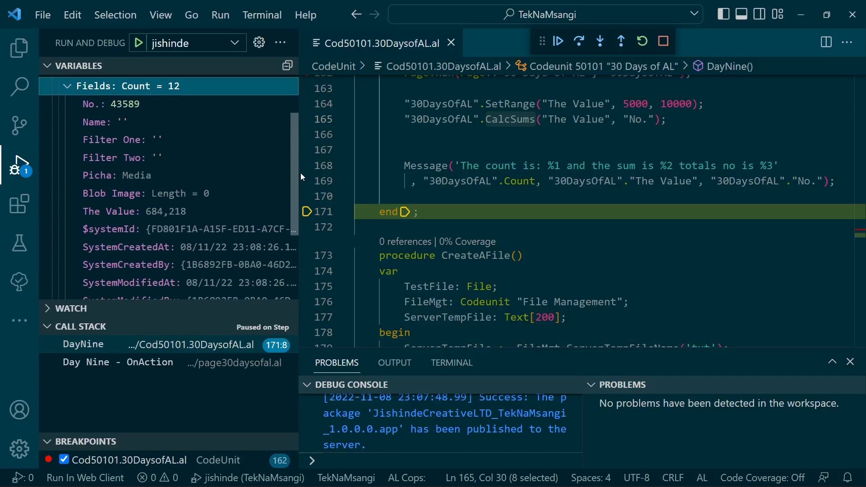
pyautogui.scroll(3)
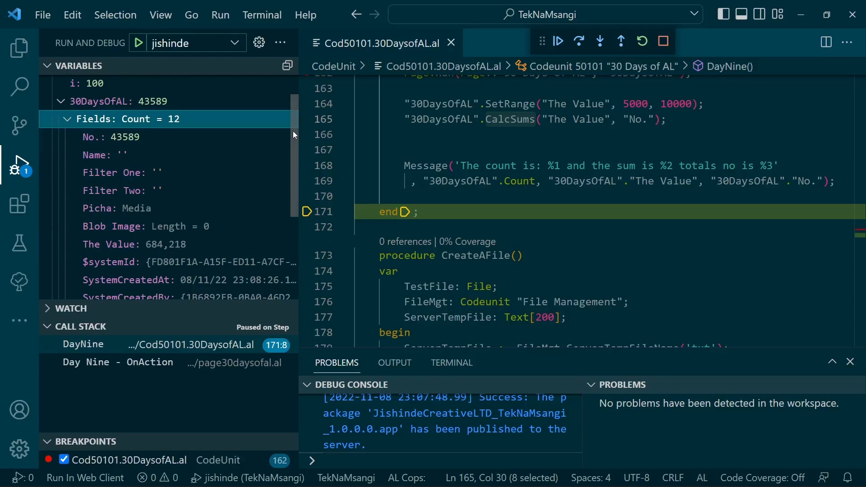
pyautogui.scroll(-3)
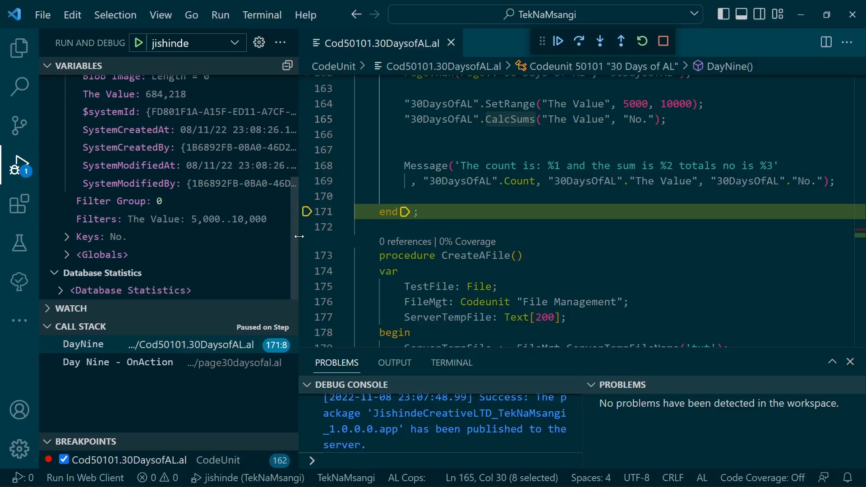
# Step: Expand the record's Keys and Globals, reviewing the No. ascending key and database statistics
pyautogui.click(66, 237)
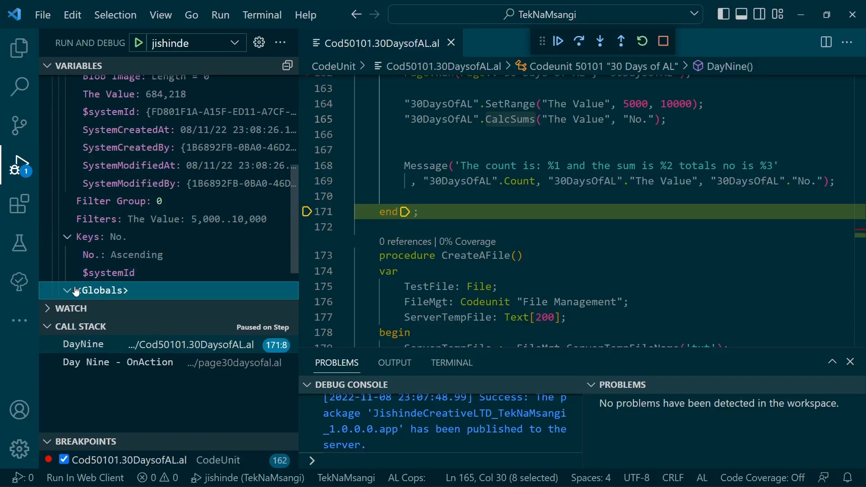
pyautogui.click(65, 289)
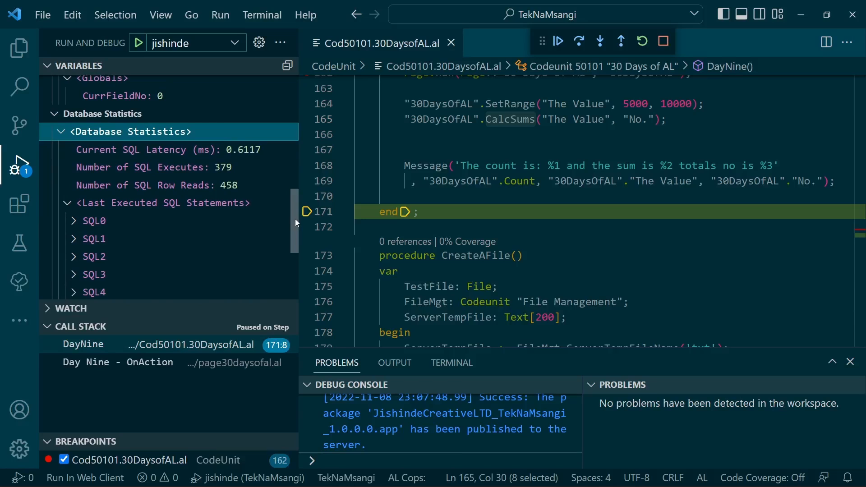
pyautogui.scroll(3)
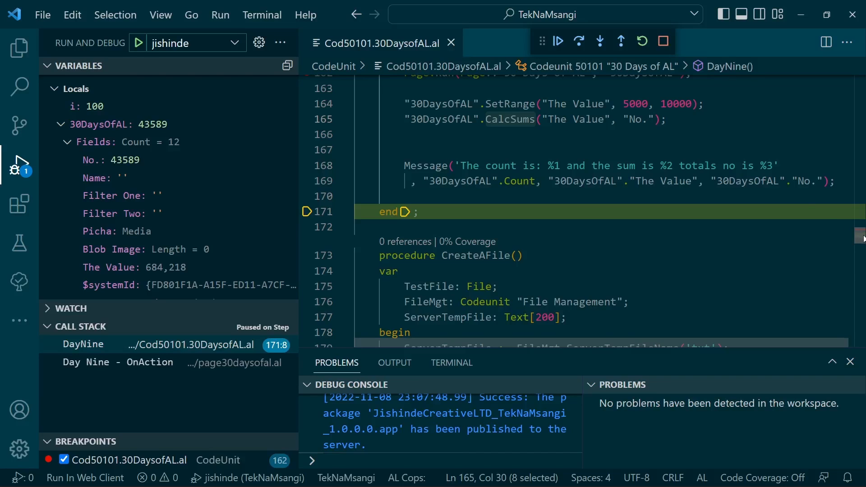
# Step: Review the loop inserting 100 random records, then let DayNine continue running with F5
pyautogui.scroll(3)
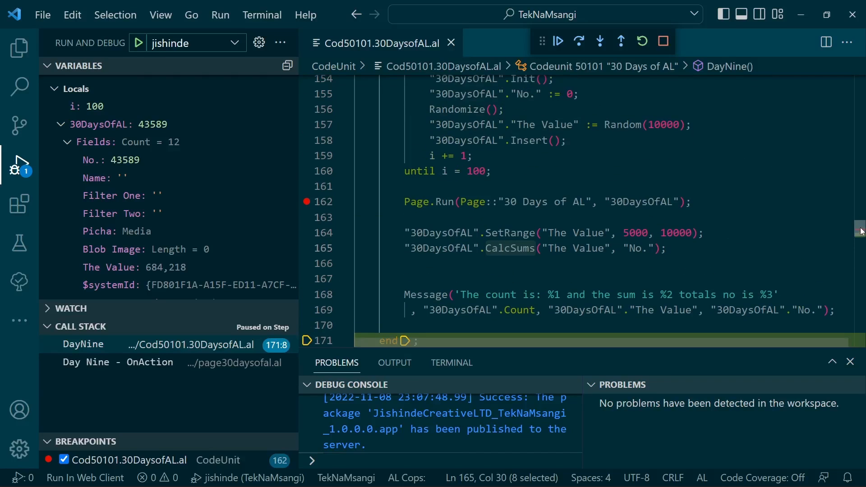
pyautogui.scroll(3)
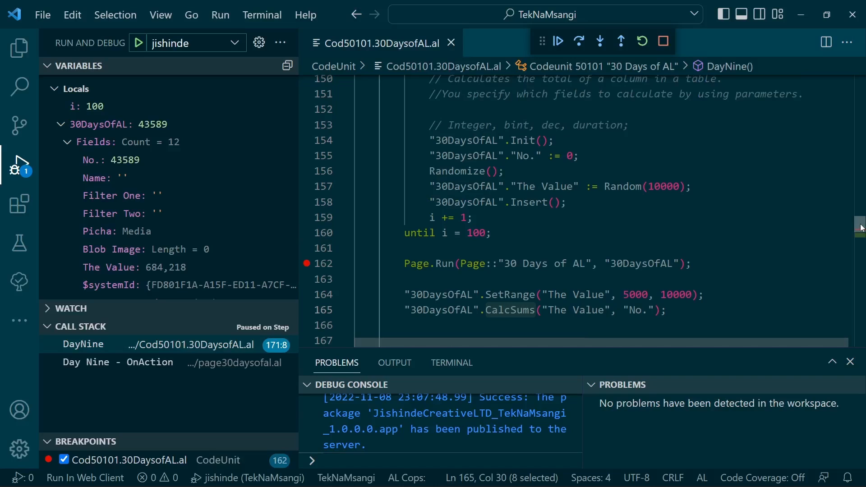
pyautogui.scroll(-3)
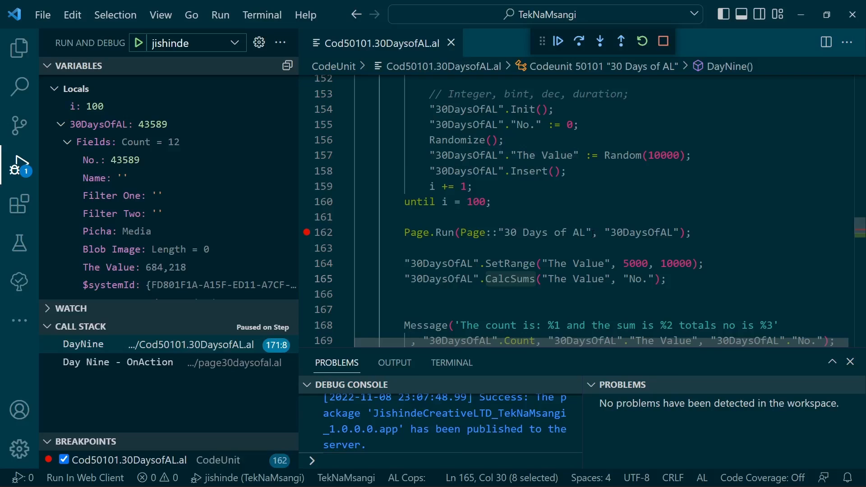
pyautogui.moveTo(585, 232)
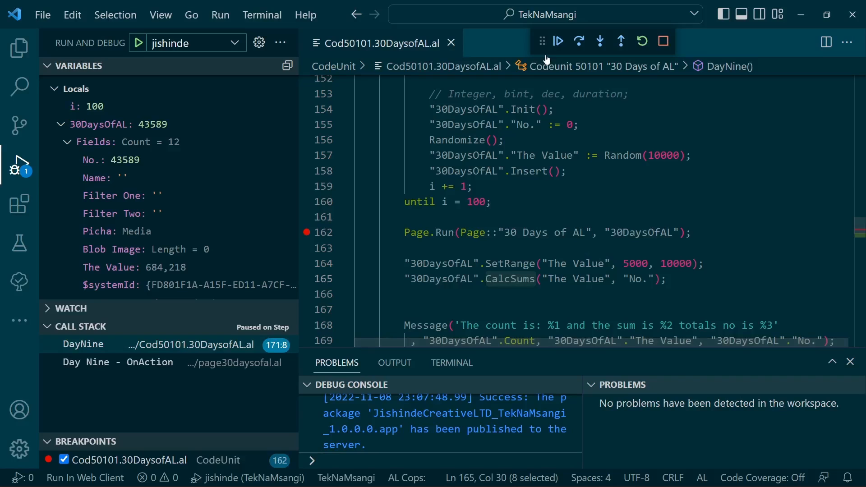
pyautogui.moveTo(559, 54)
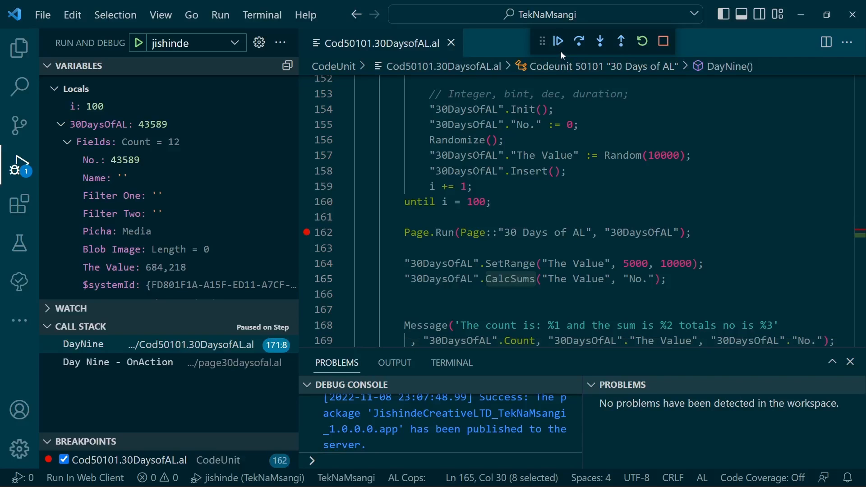
pyautogui.click(557, 41)
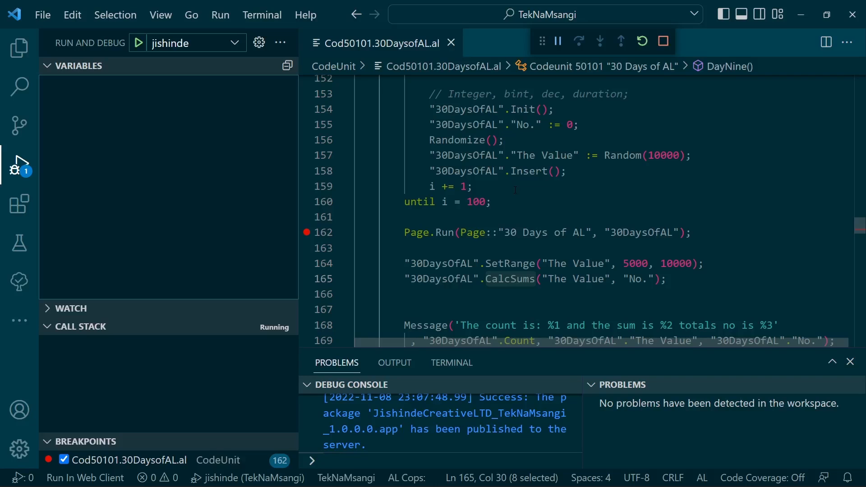
pyautogui.moveTo(420, 232)
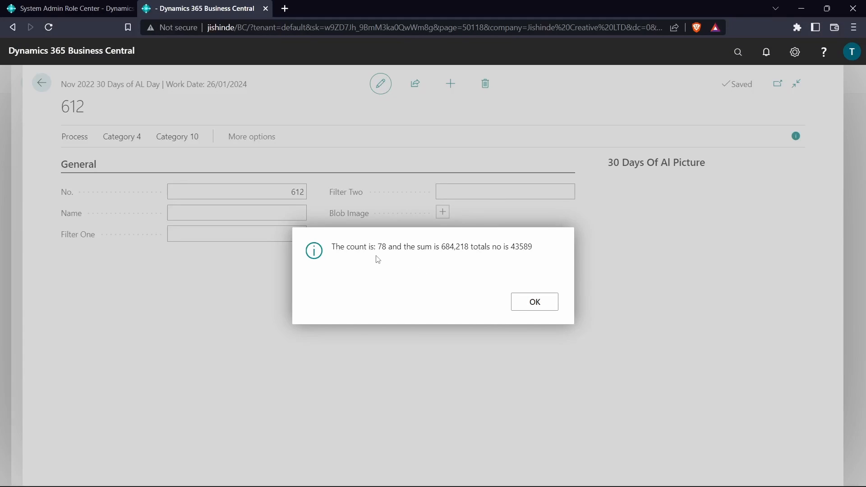
pyautogui.moveTo(377, 253)
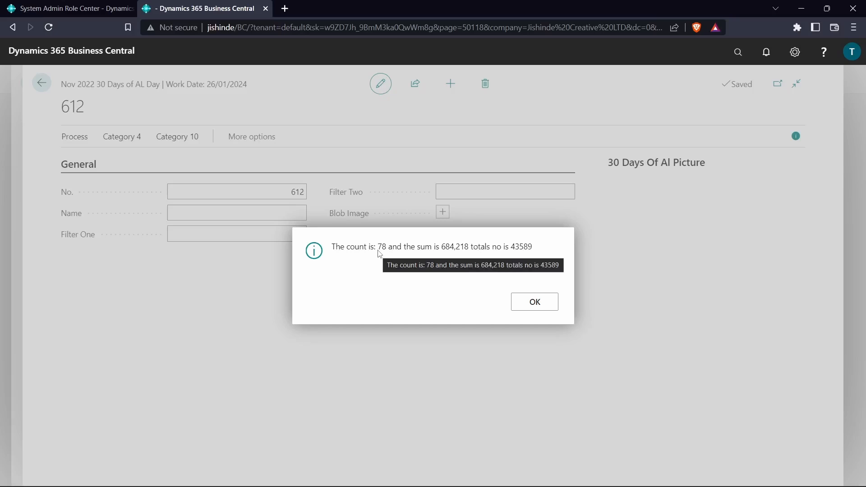
pyautogui.moveTo(368, 250)
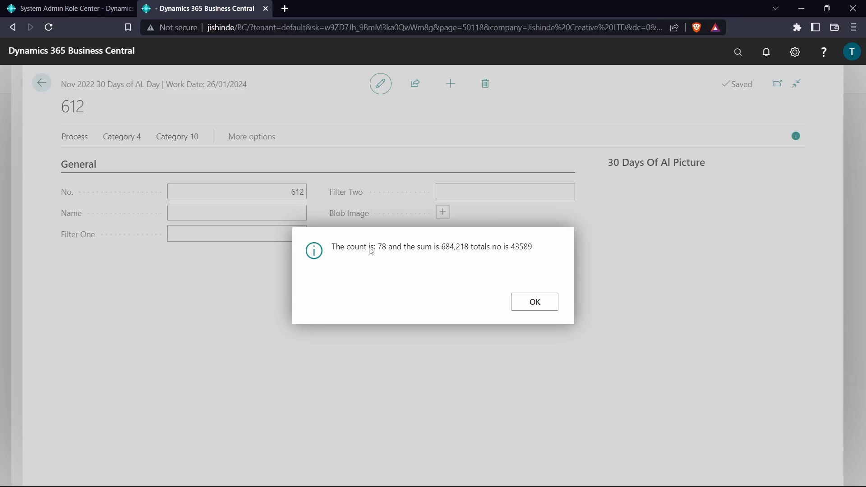
pyautogui.moveTo(357, 261)
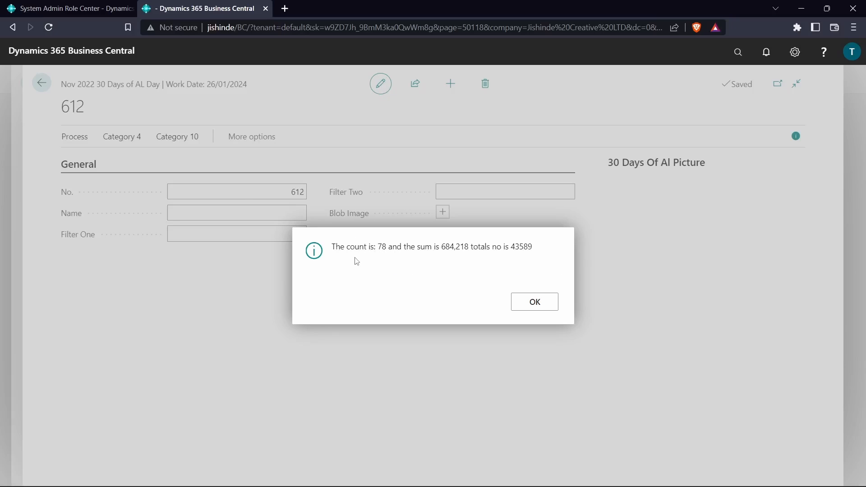
pyautogui.moveTo(480, 257)
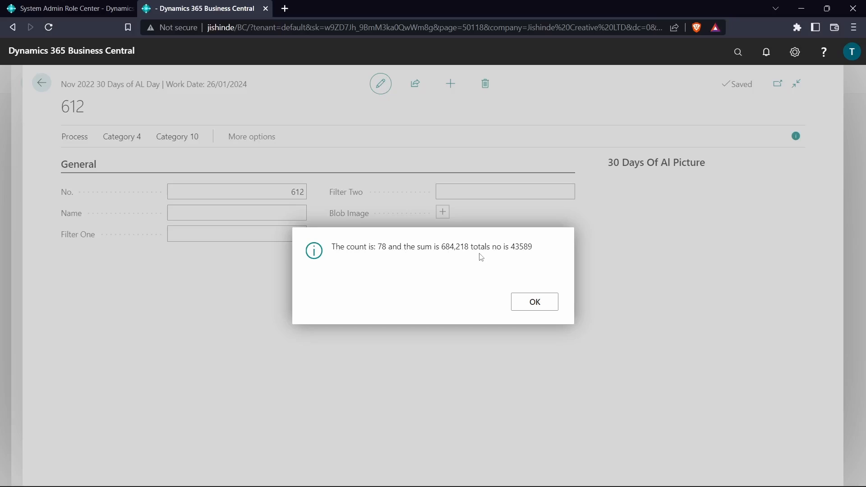
pyautogui.moveTo(468, 253)
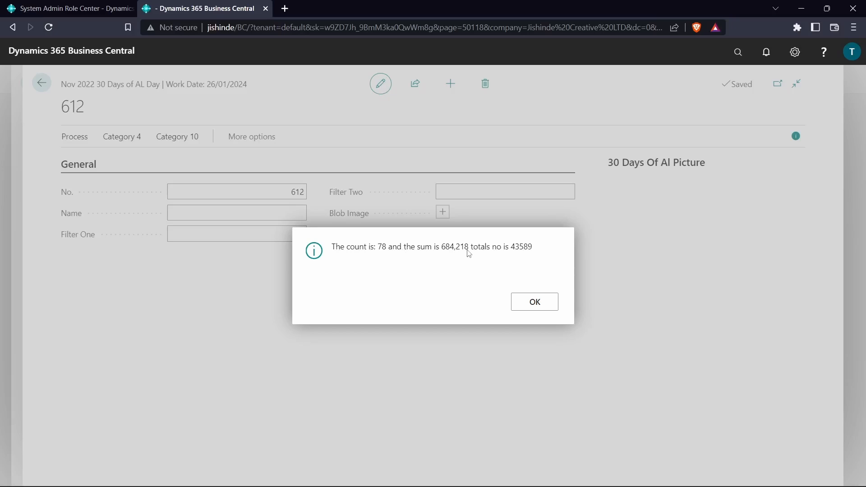
pyautogui.moveTo(366, 205)
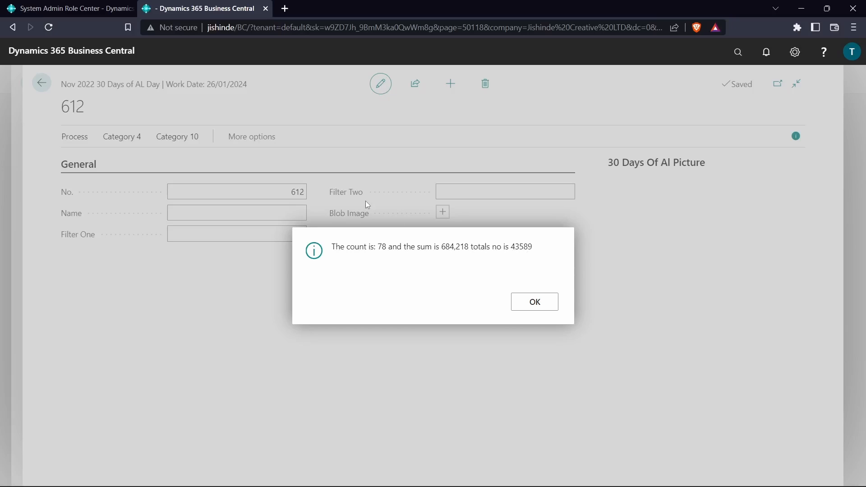
pyautogui.moveTo(522, 249)
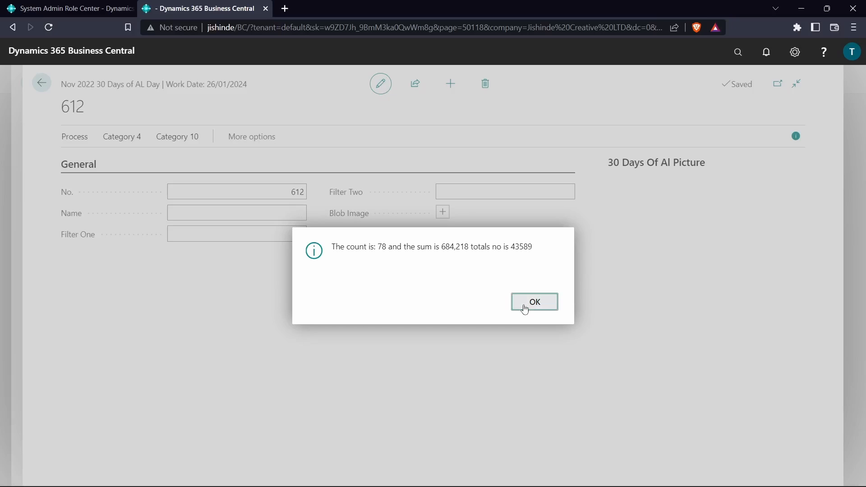
# Step: Dismiss the Business Central message reporting count 78, sum 684,218 and No. total 43589
pyautogui.click(533, 301)
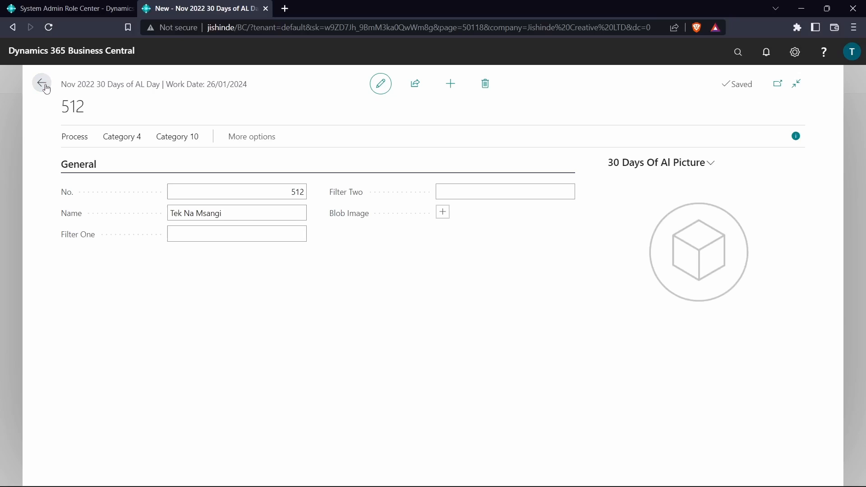
# Step: Return from record 512's card to the 30 Days Of AL List and browse its values
pyautogui.click(41, 83)
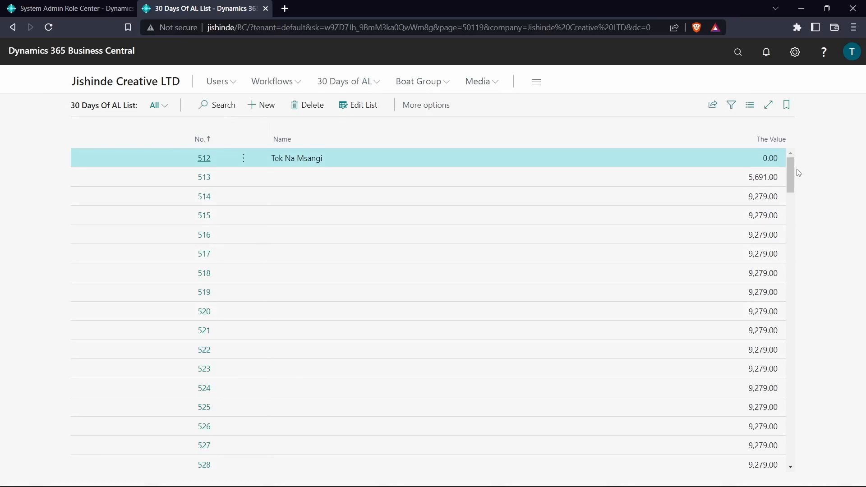
pyautogui.scroll(-3)
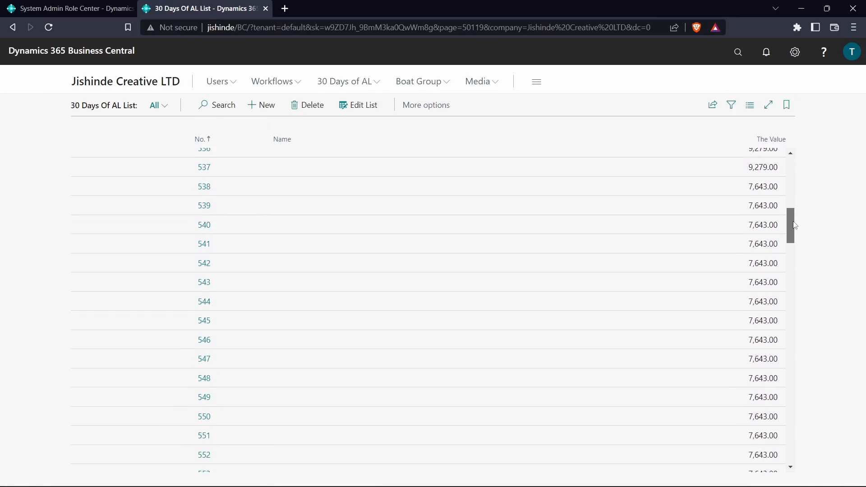
pyautogui.scroll(-3)
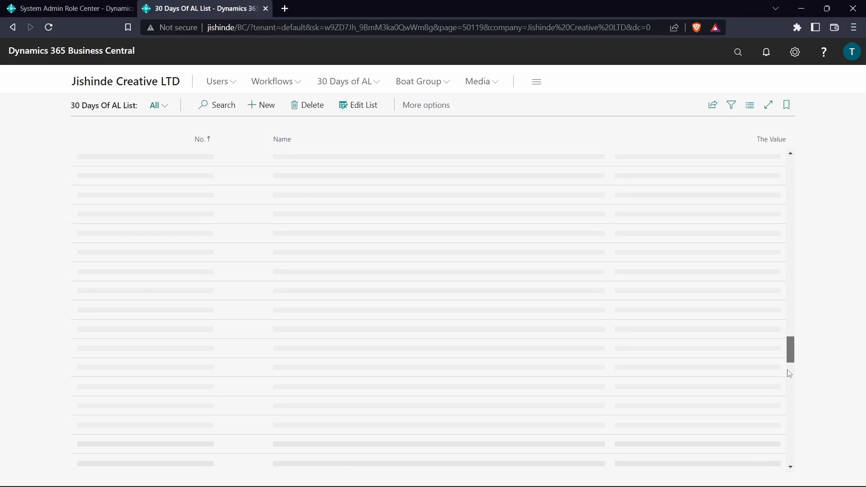